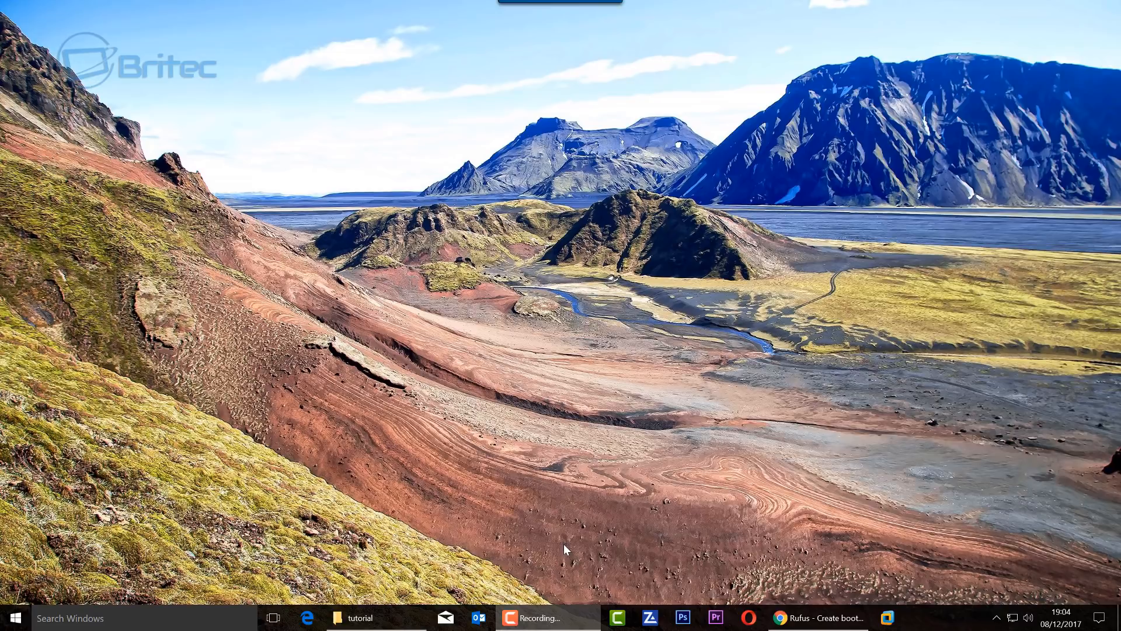
{"action": "mouse_move", "coordinate": [541, 308]}
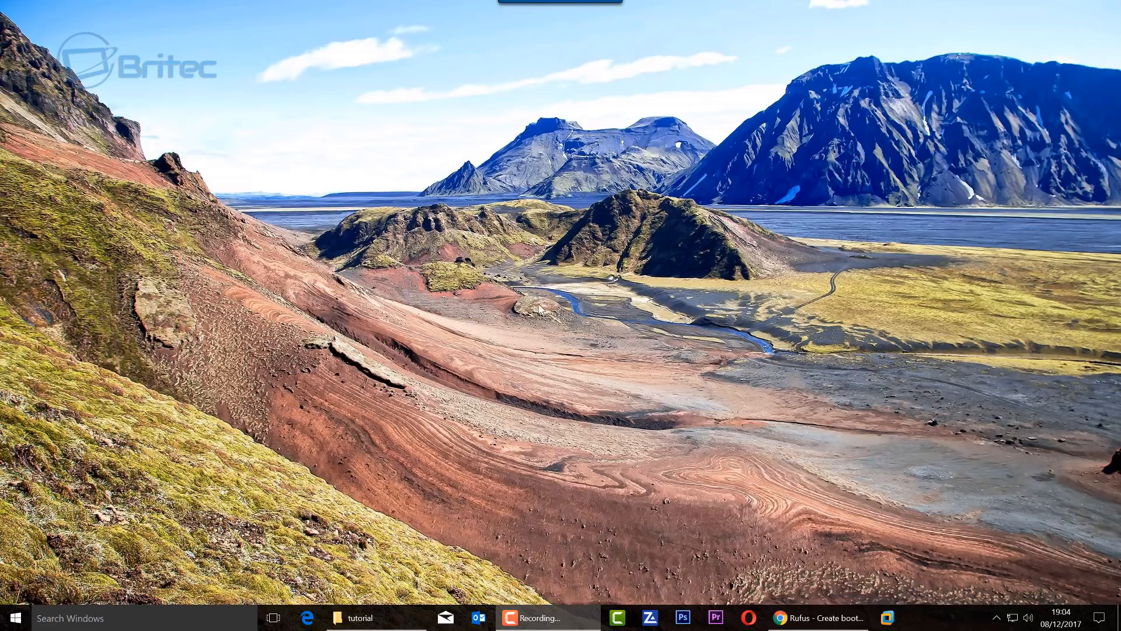
Step: Restore the Chrome window showing the rufus.akeo.ie download page
{"action": "left_click", "coordinate": [822, 617]}
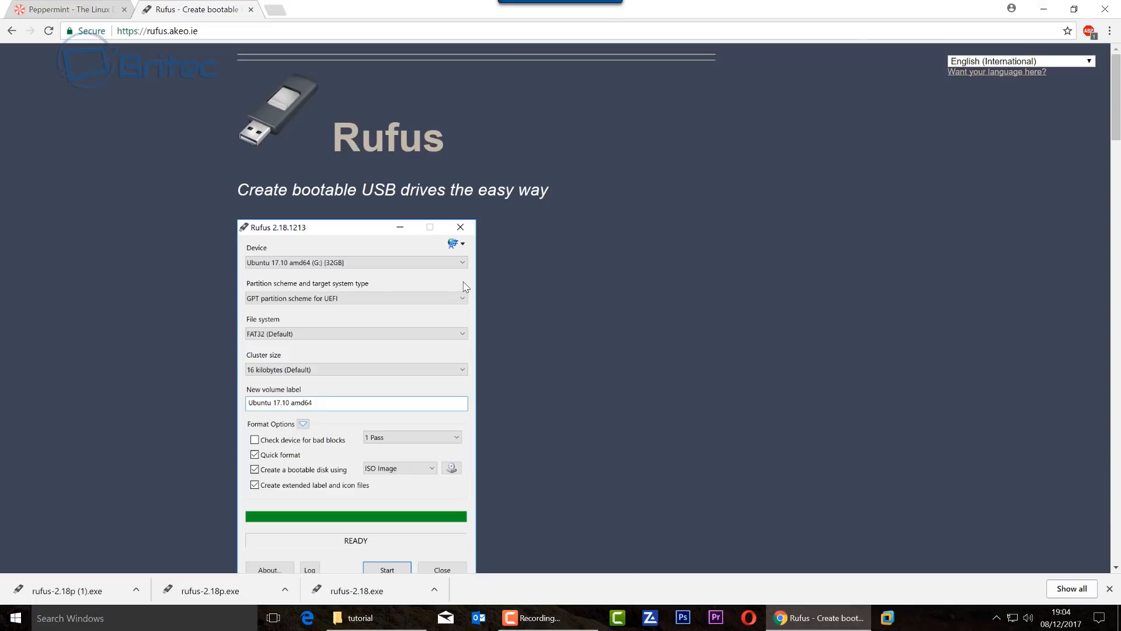
{"action": "mouse_move", "coordinate": [407, 162]}
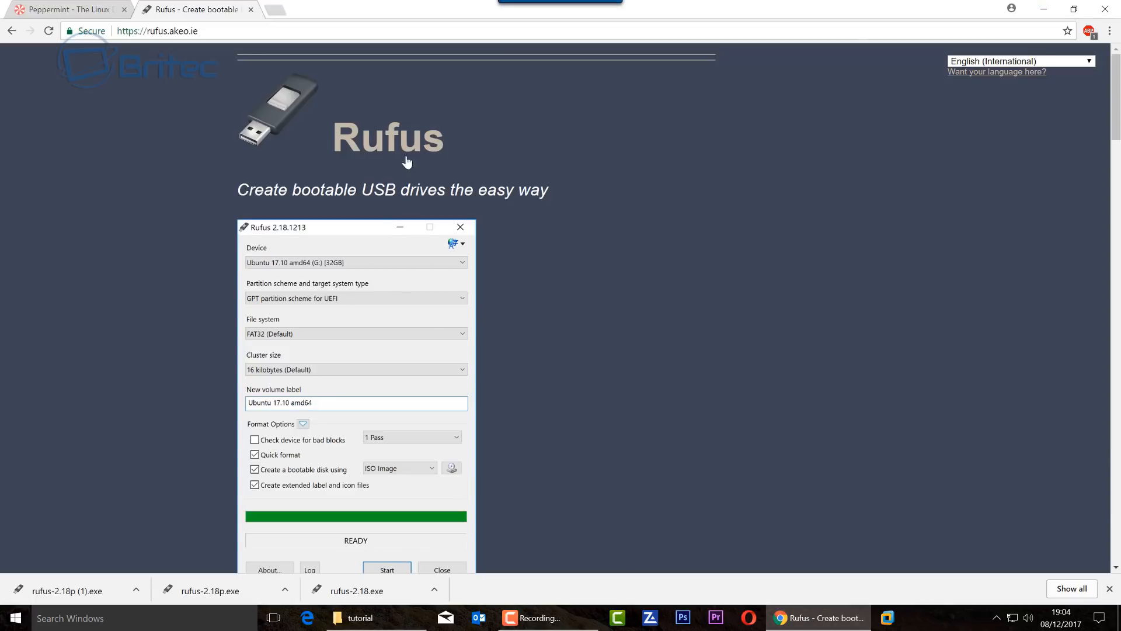
{"action": "mouse_move", "coordinate": [361, 281]}
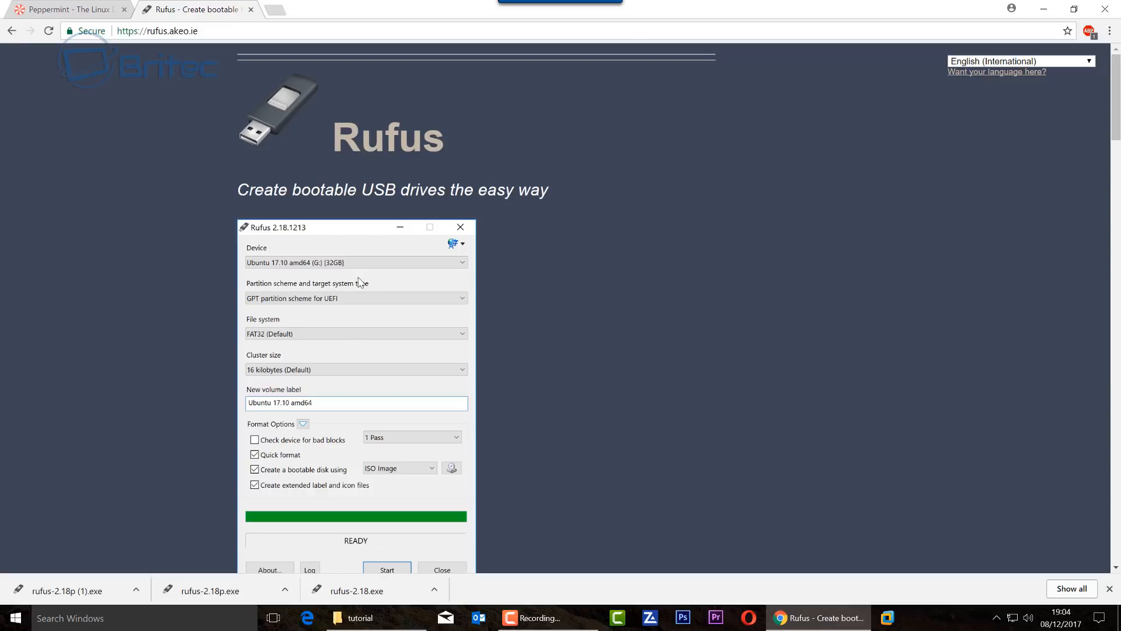
Step: Switch to the Peppermint tab showing peppermintos.com with its 32-bit and 64-bit downloads
{"action": "left_click", "coordinate": [65, 9]}
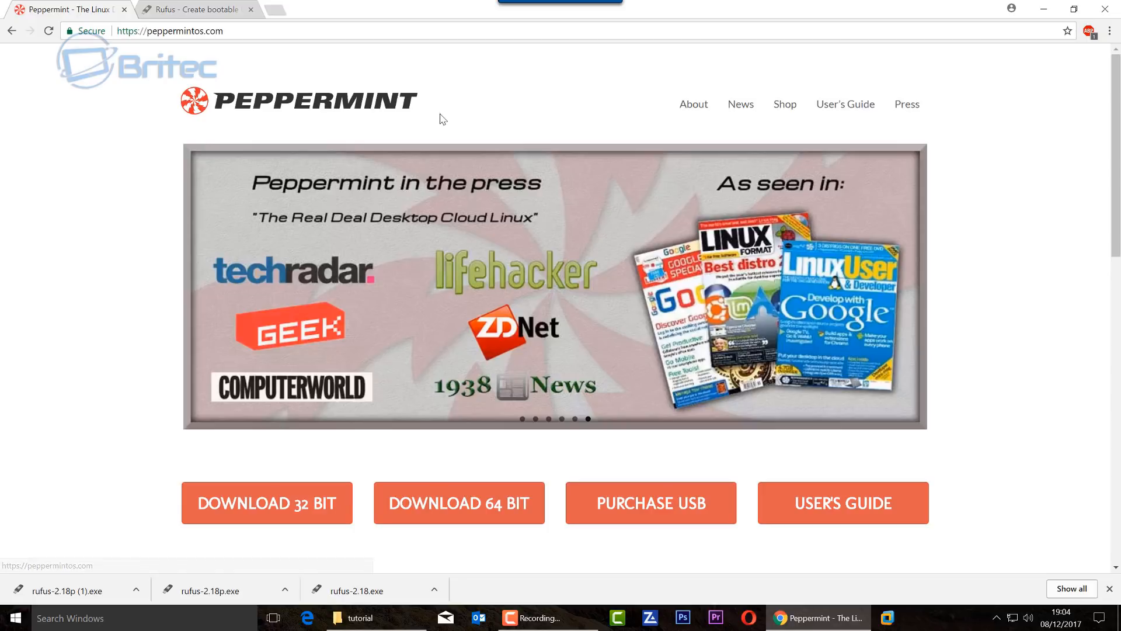
{"action": "mouse_move", "coordinate": [250, 279]}
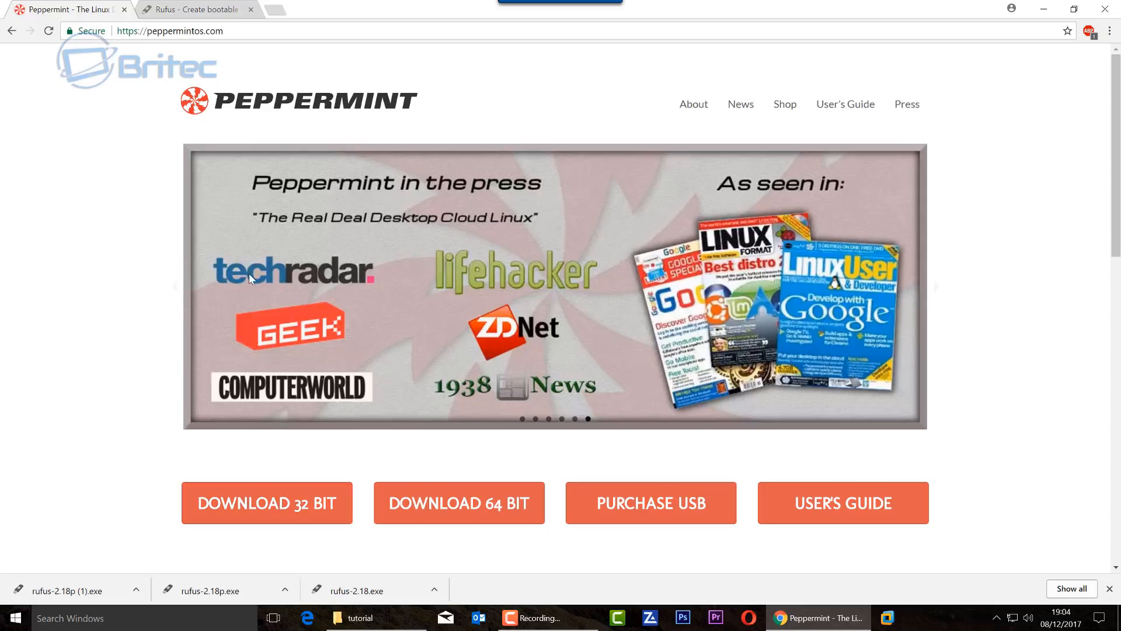
{"action": "mouse_move", "coordinate": [219, 45]}
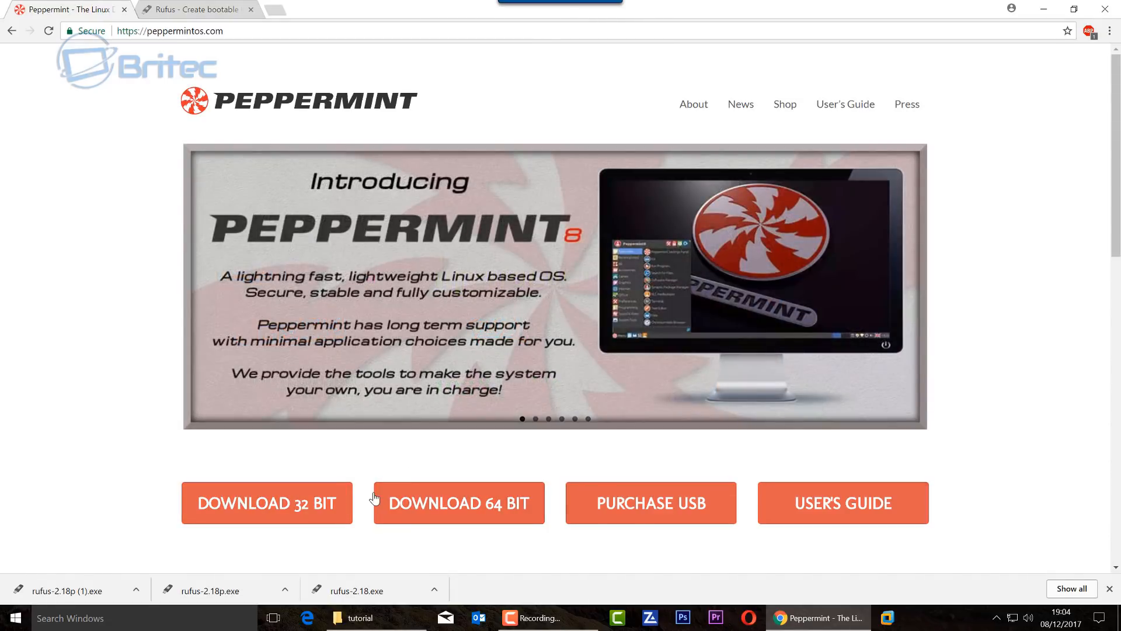
{"action": "mouse_move", "coordinate": [650, 513]}
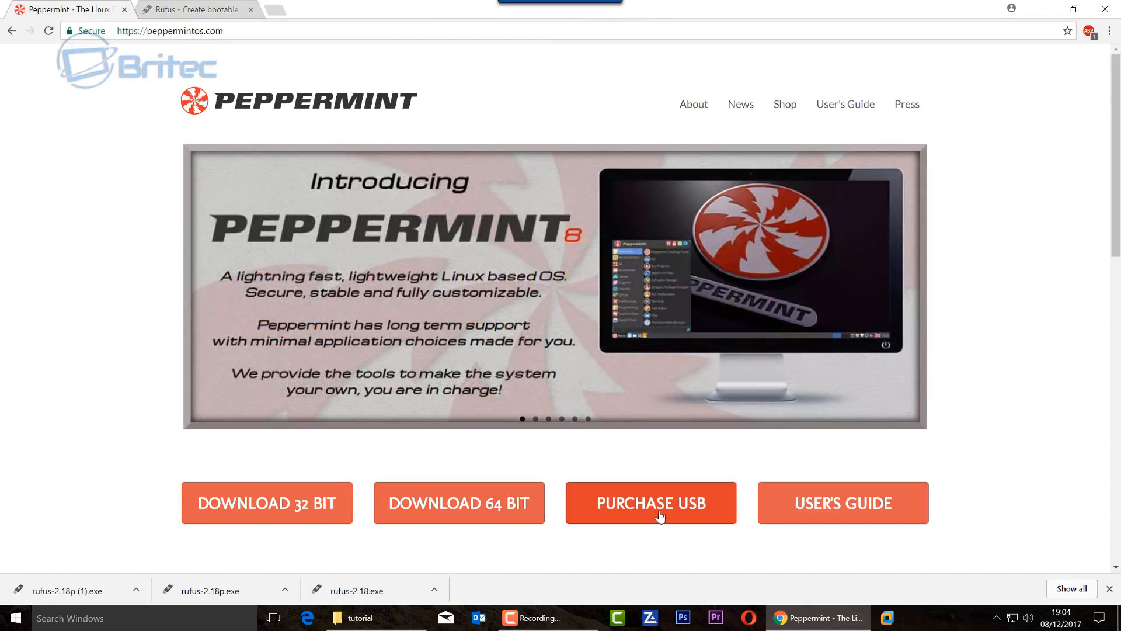
{"action": "mouse_move", "coordinate": [650, 502]}
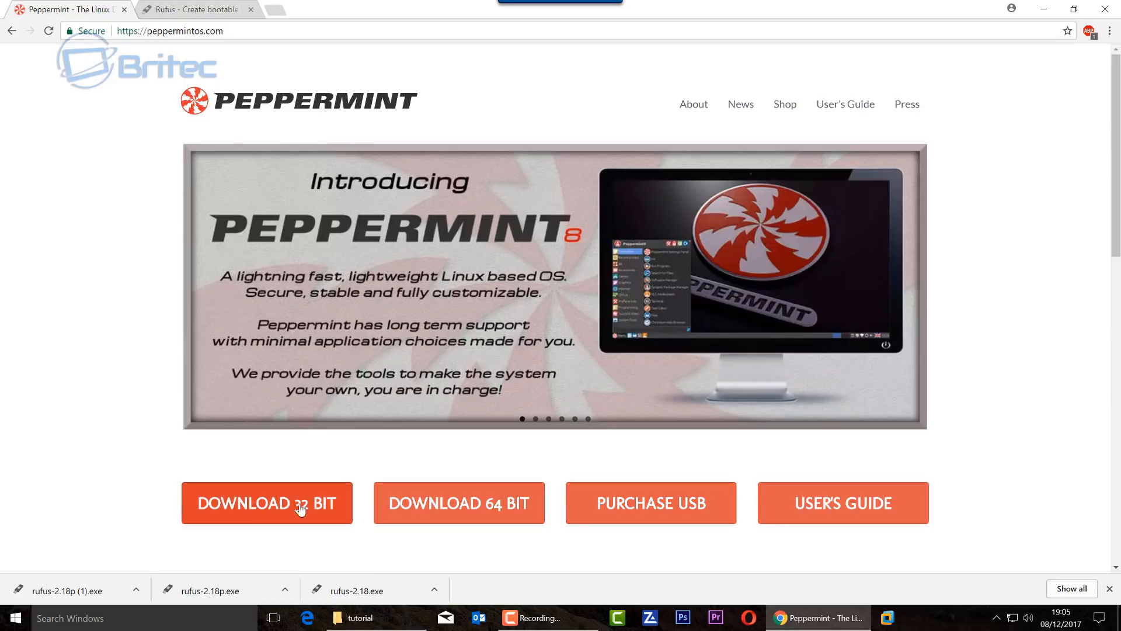
{"action": "mouse_move", "coordinate": [266, 506]}
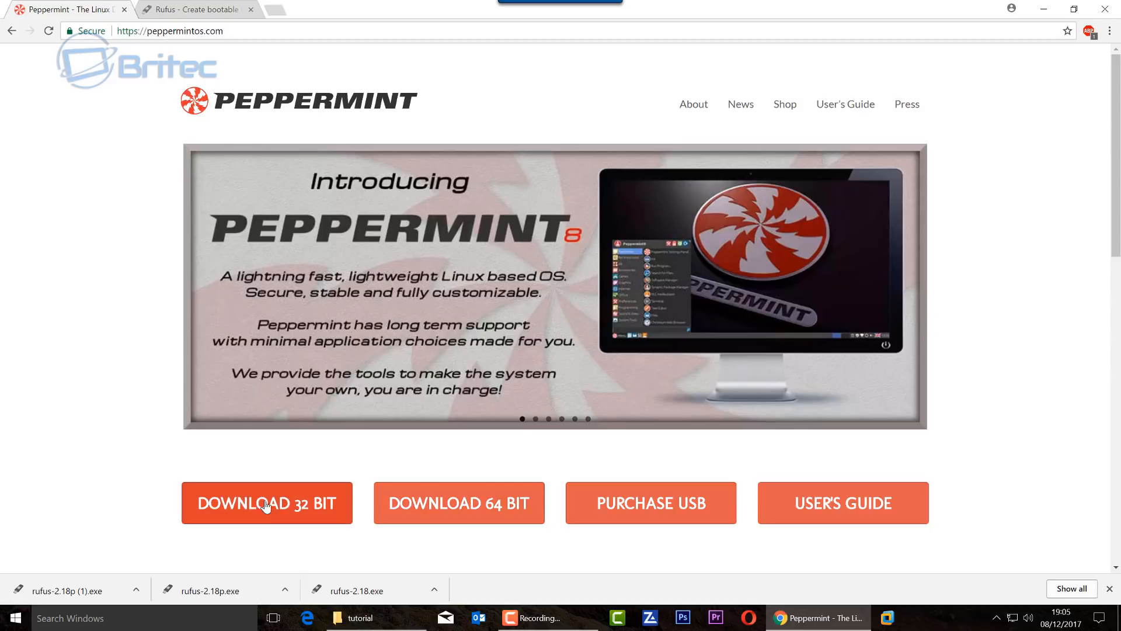
{"action": "mouse_move", "coordinate": [1043, 8]}
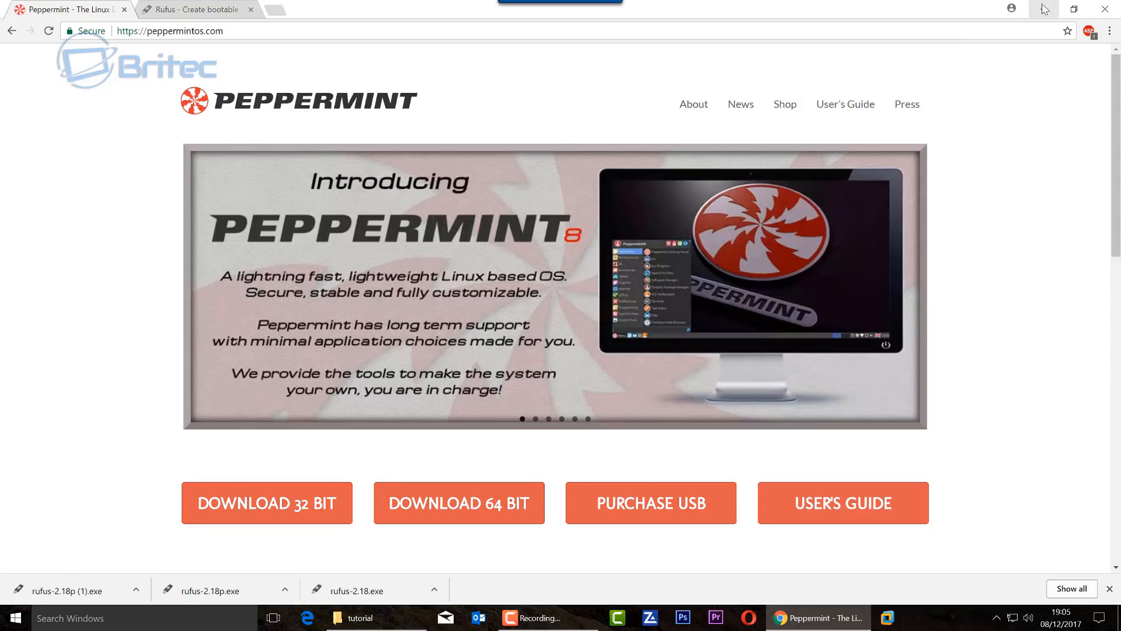
Step: Minimize Chrome, open the tutorial folder, and select the Peppermint 8 ISO and Rufus files
{"action": "left_click", "coordinate": [1043, 9]}
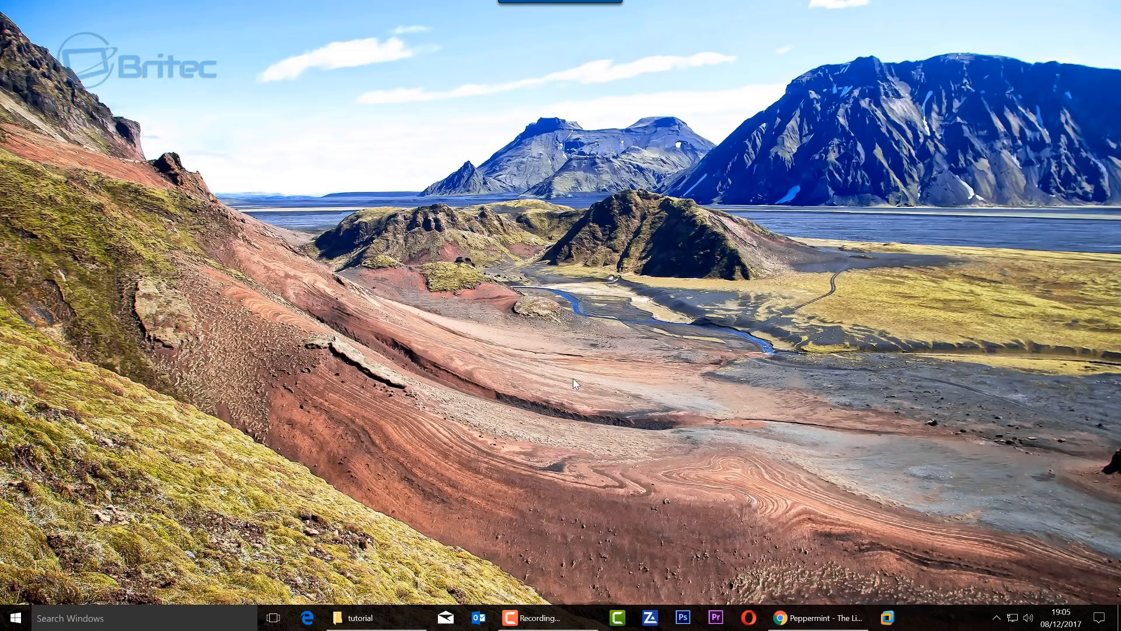
{"action": "left_click", "coordinate": [360, 618]}
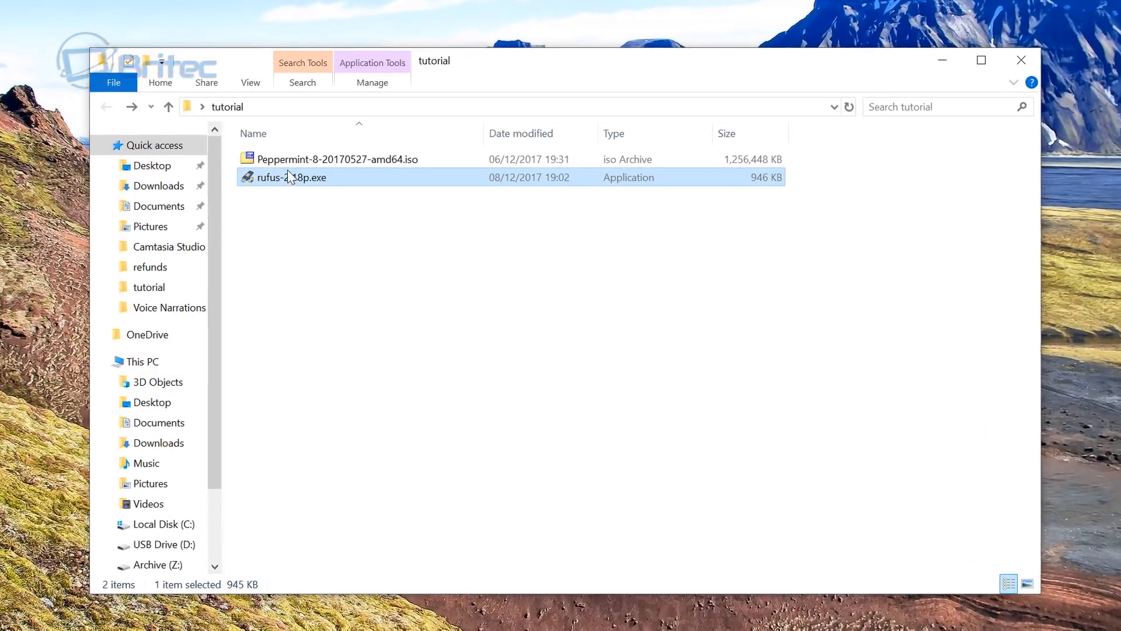
{"action": "mouse_move", "coordinate": [287, 176]}
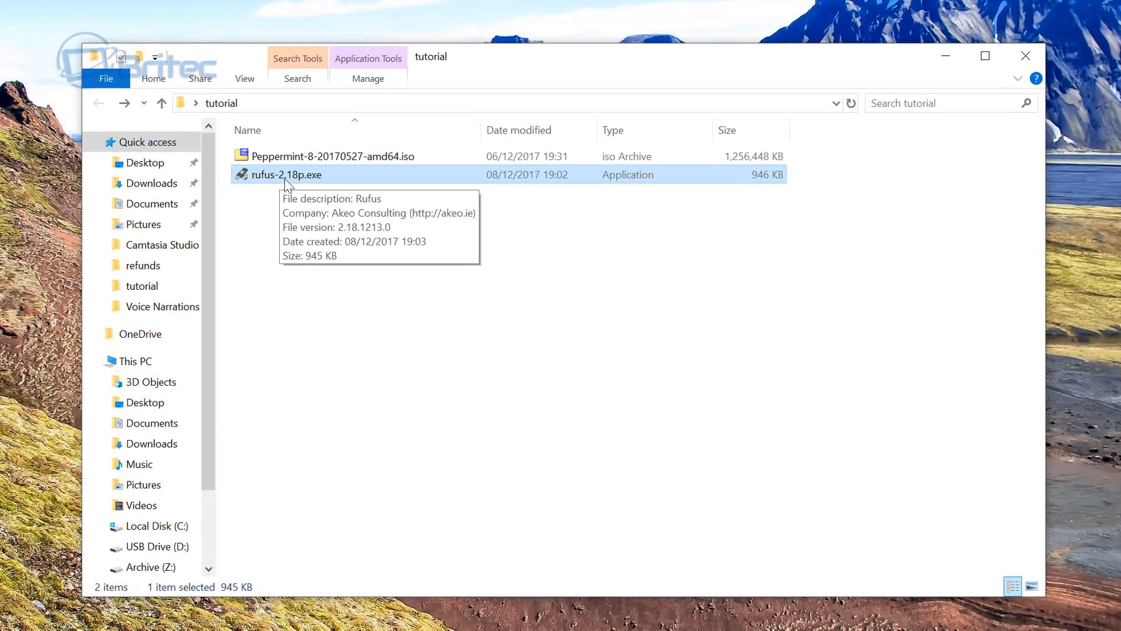
{"action": "mouse_move", "coordinate": [300, 179]}
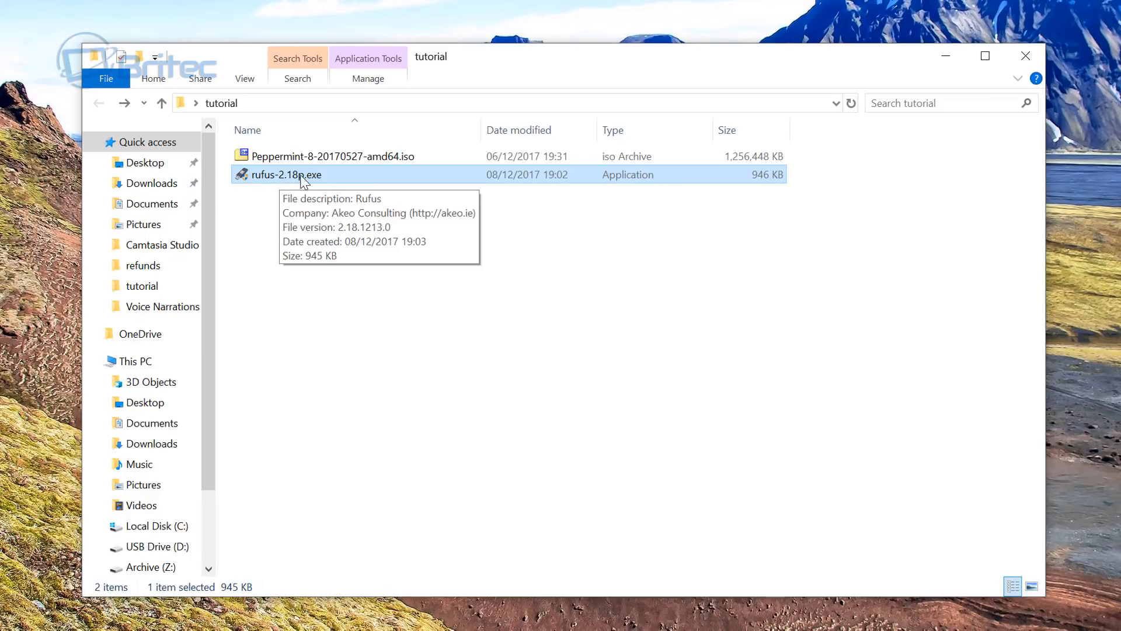
{"action": "mouse_move", "coordinate": [309, 181]}
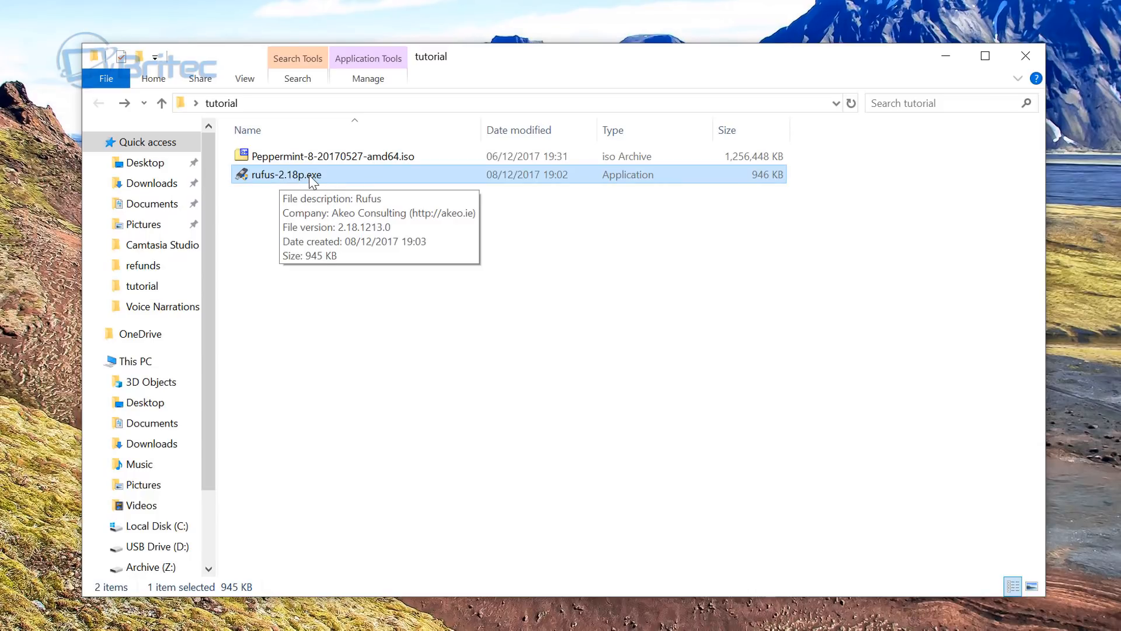
{"action": "left_click", "coordinate": [333, 156]}
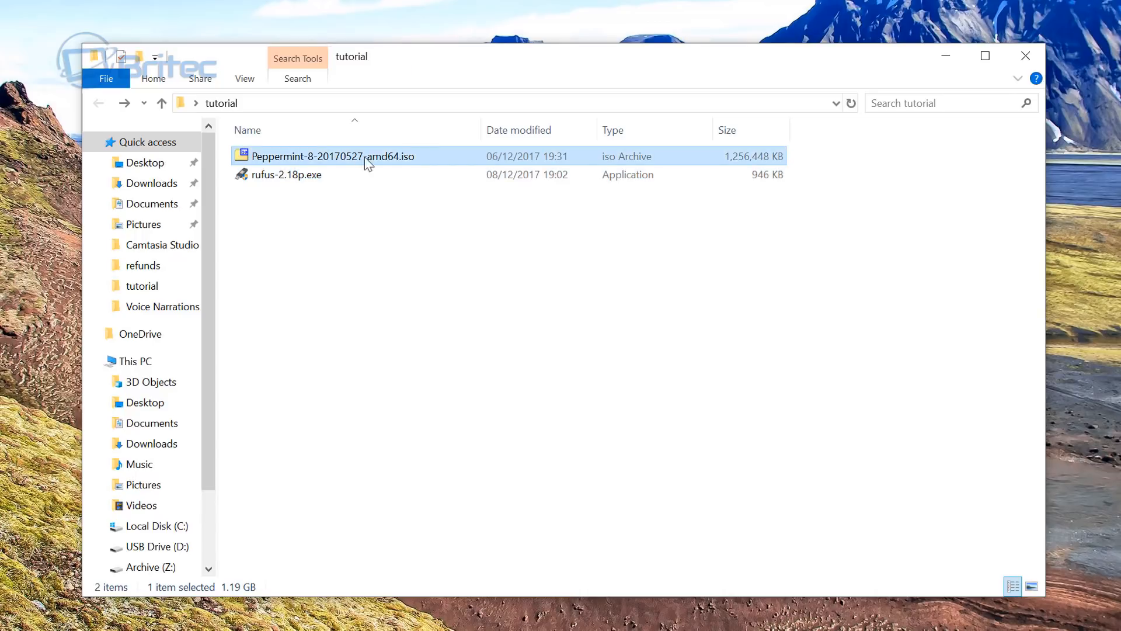
{"action": "mouse_move", "coordinate": [422, 165]}
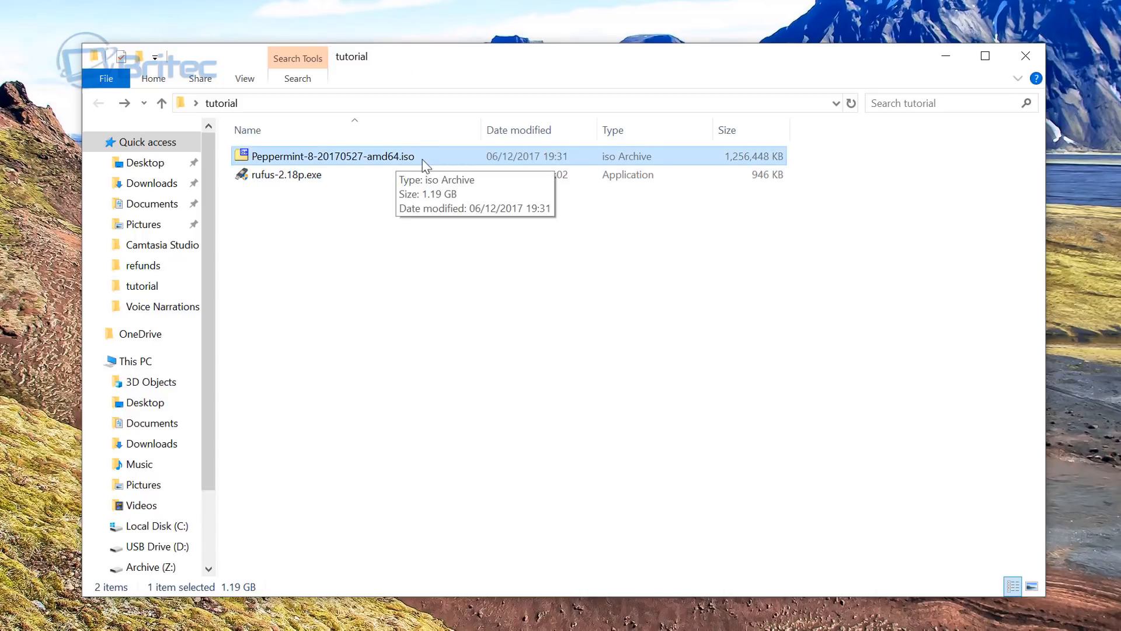
{"action": "left_click", "coordinate": [286, 175]}
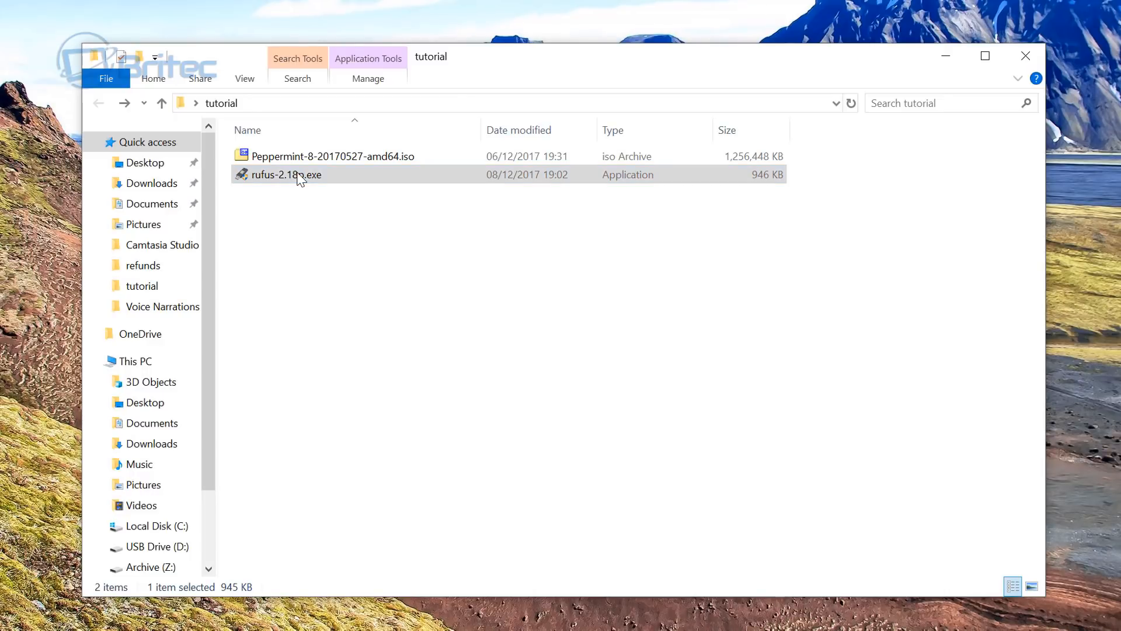
Step: Launch Rufus and set automatic update checking to Disabled in the update policy
{"action": "double_click", "coordinate": [287, 175]}
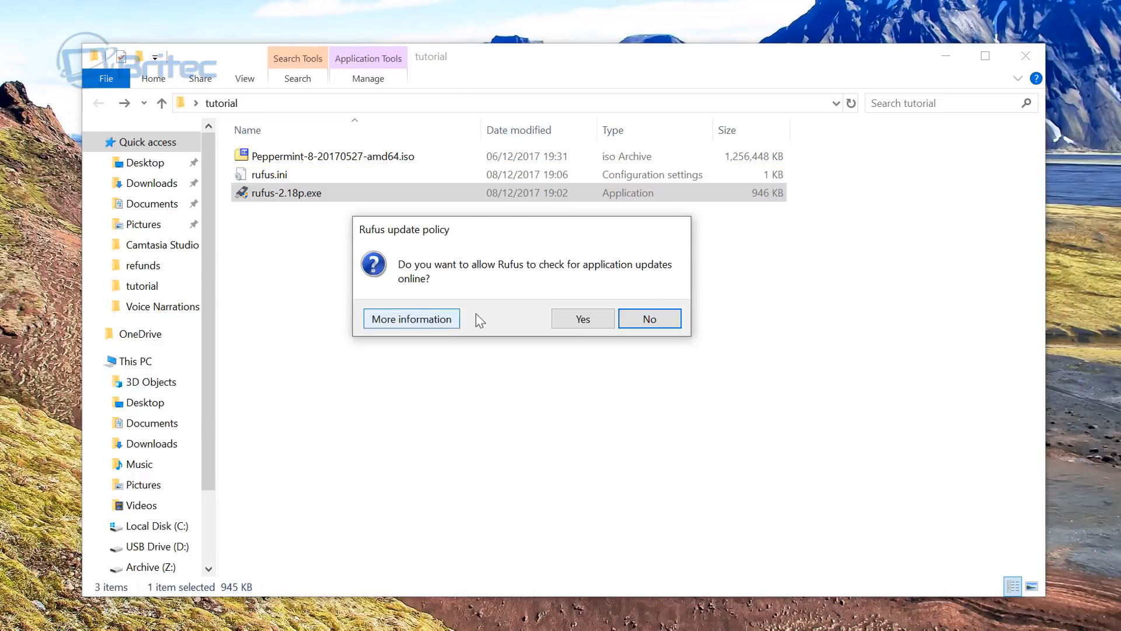
{"action": "mouse_move", "coordinate": [386, 246]}
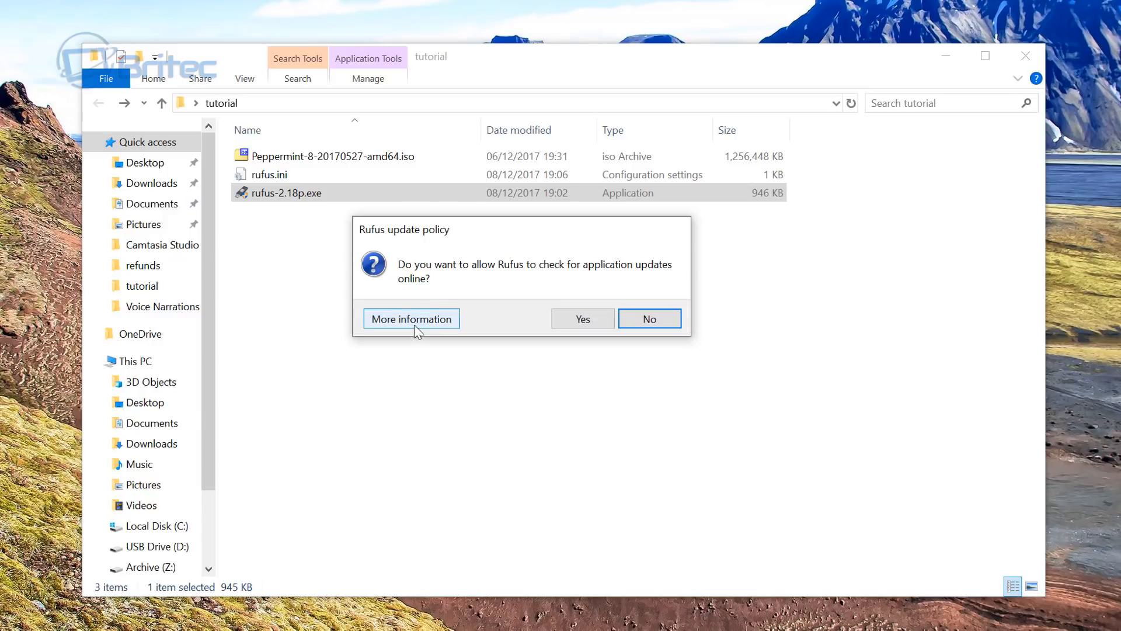
{"action": "left_click", "coordinate": [411, 318]}
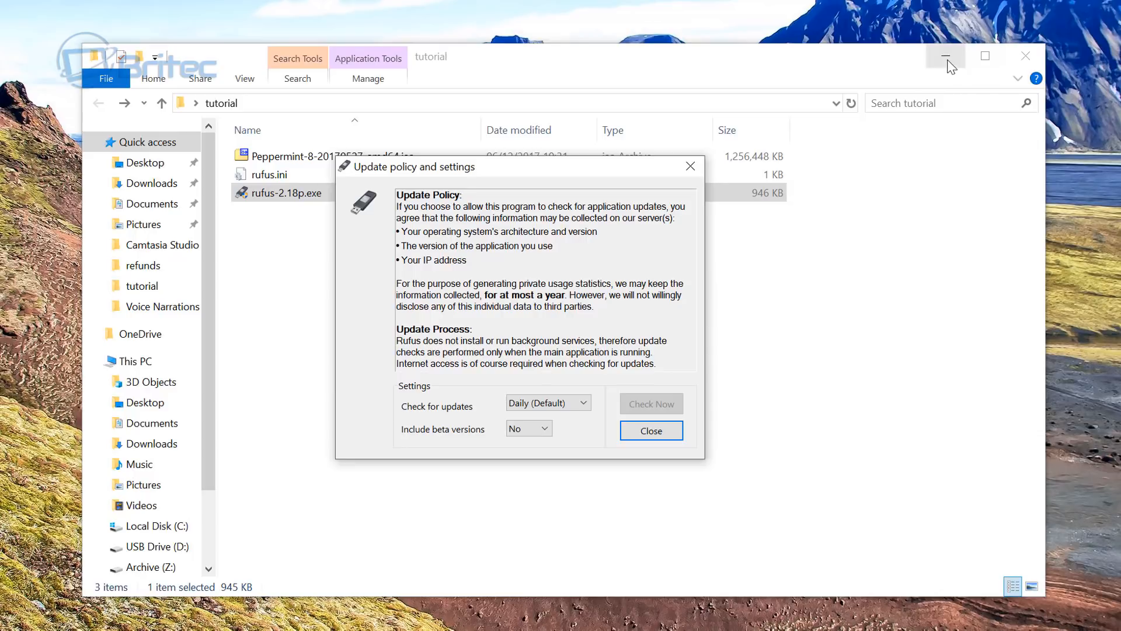
{"action": "left_click", "coordinate": [942, 56]}
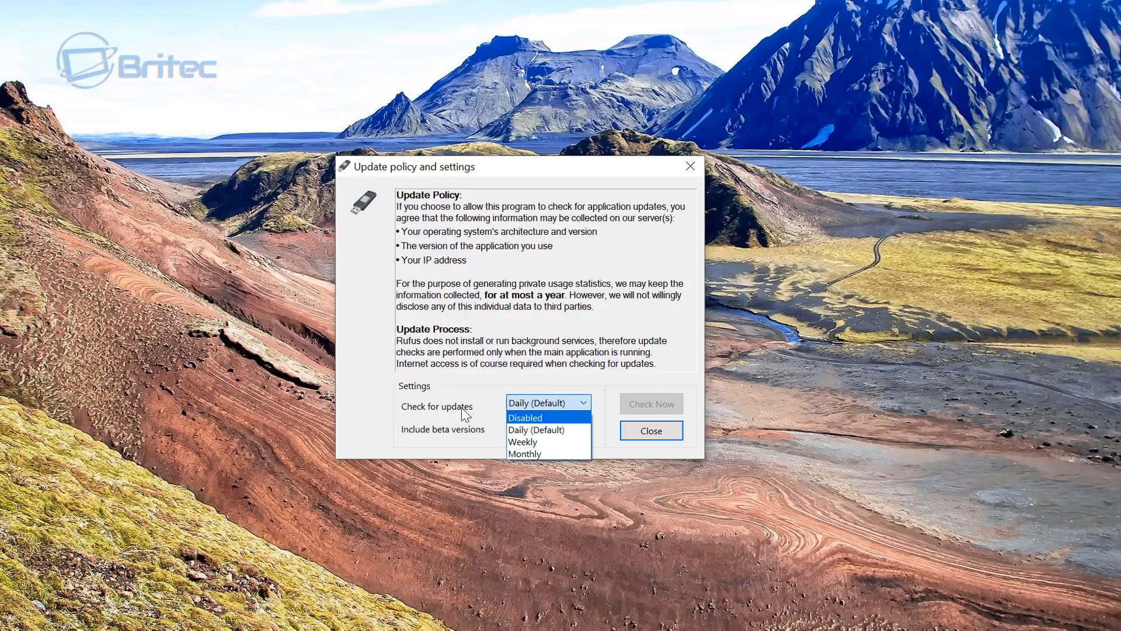
{"action": "mouse_move", "coordinate": [538, 422]}
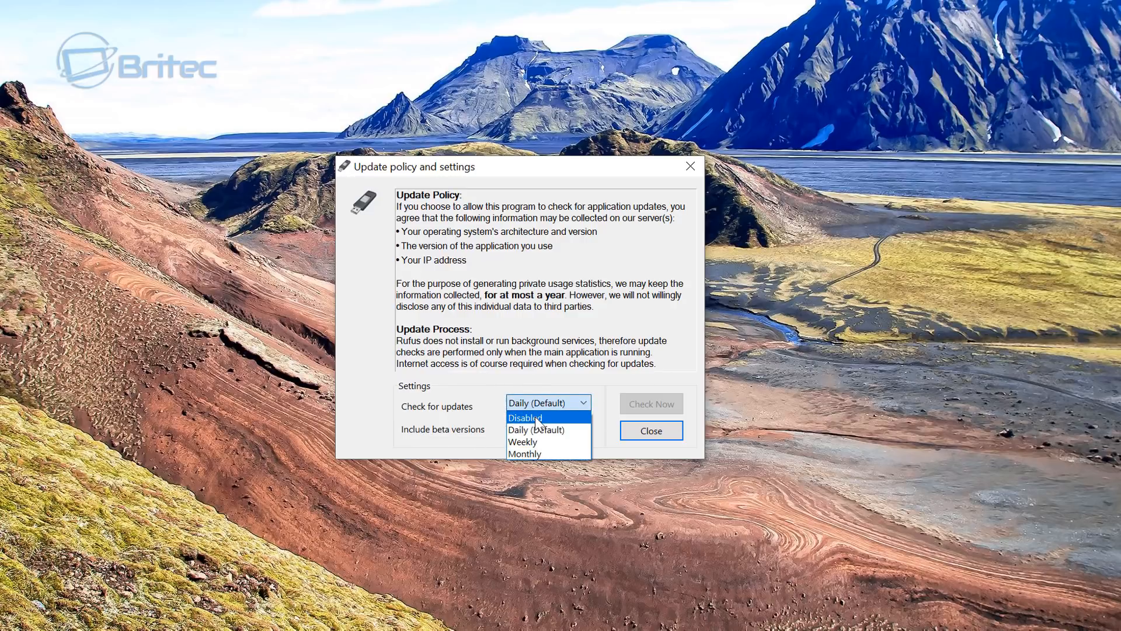
{"action": "left_click", "coordinate": [525, 417]}
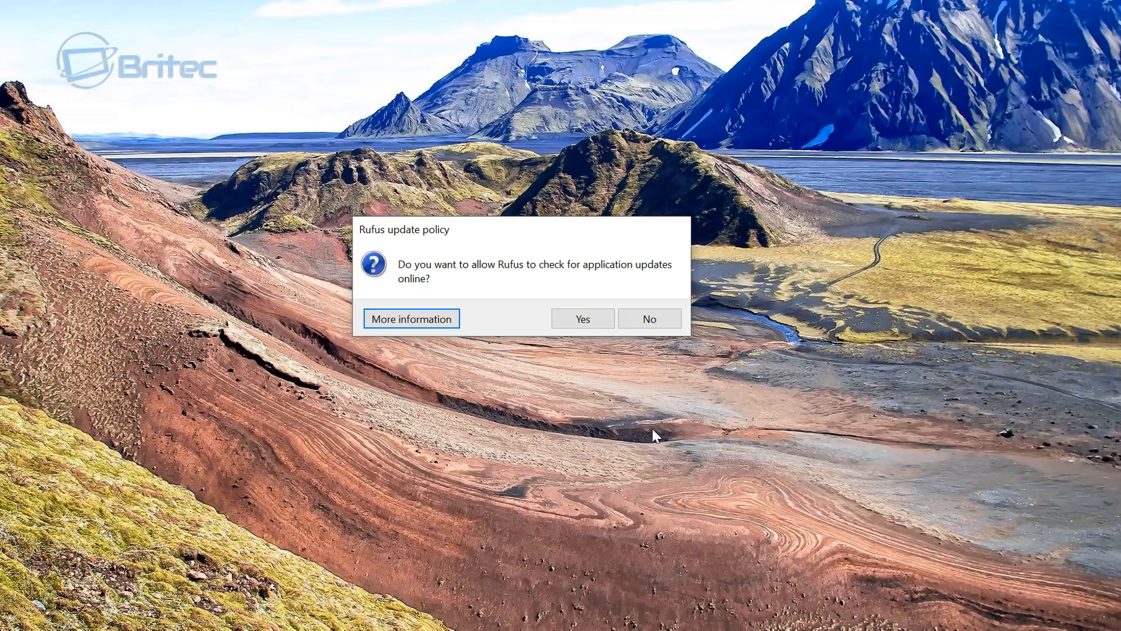
{"action": "mouse_move", "coordinate": [522, 273]}
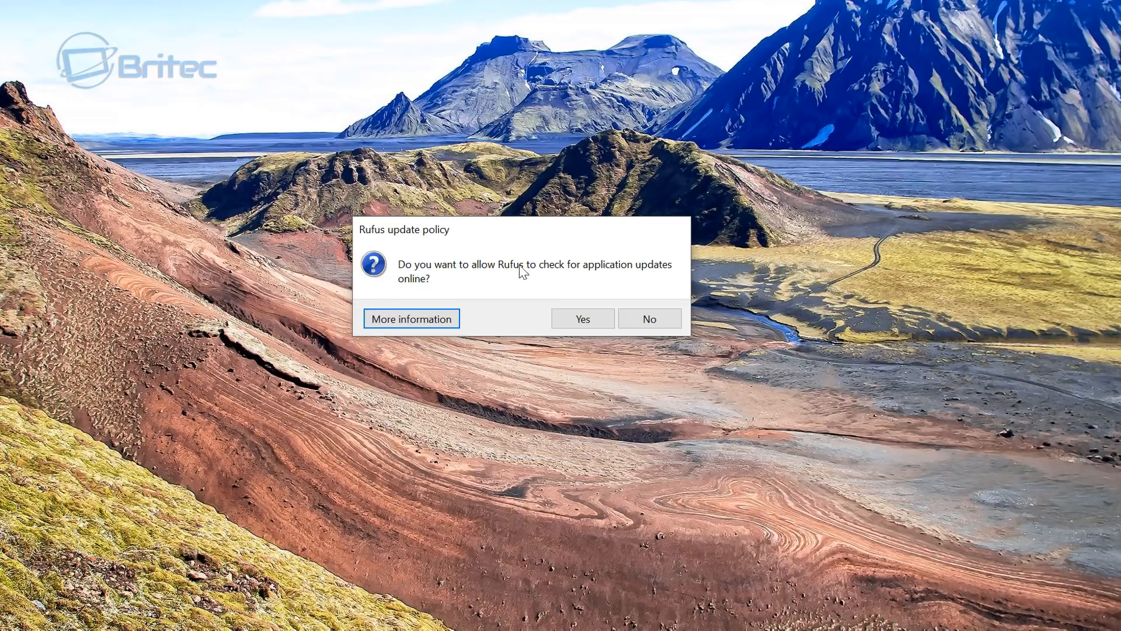
{"action": "mouse_move", "coordinate": [656, 274]}
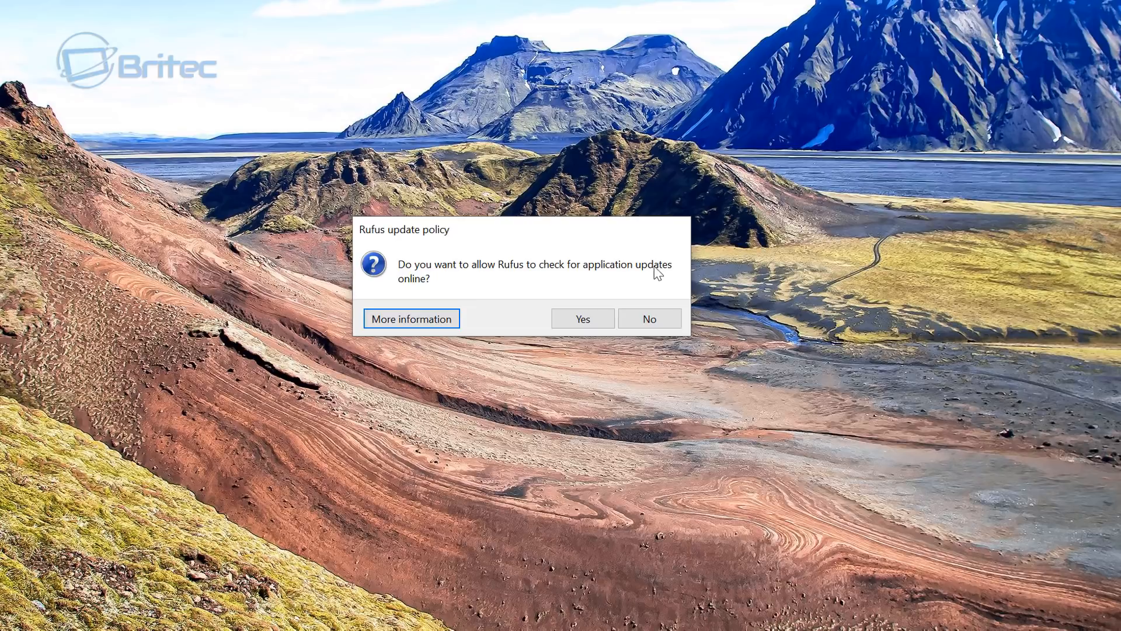
Step: Decline online update checks, centre Rufus, and keep MBR partition scheme for BIOS or UEFI
{"action": "left_click", "coordinate": [647, 318]}
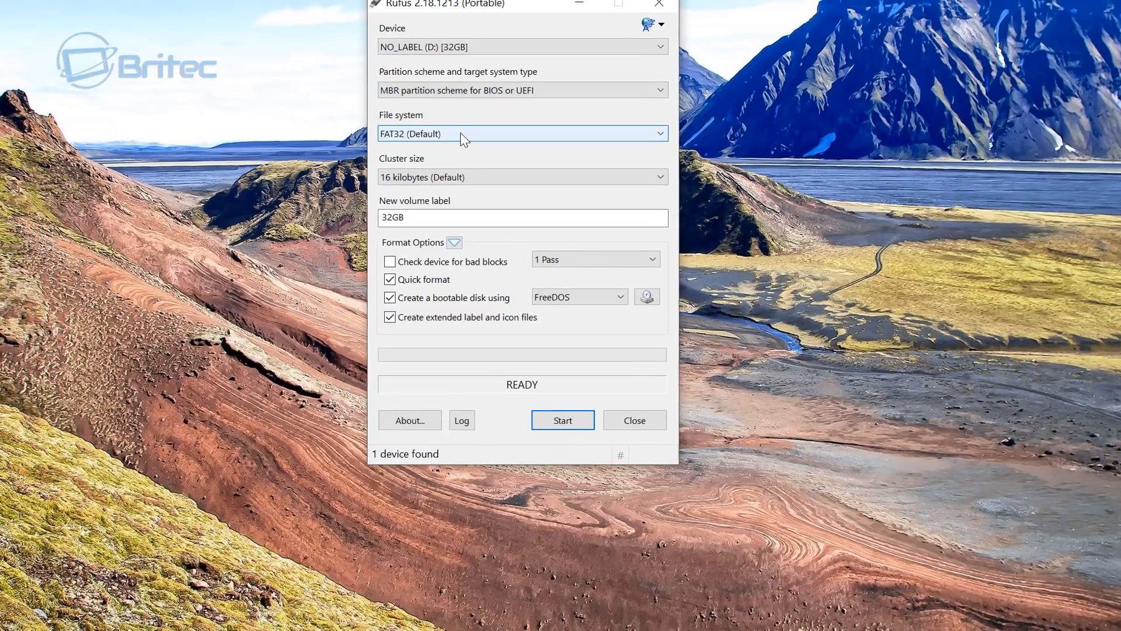
{"action": "left_click_drag", "start_coordinate": [500, 6], "coordinate": [522, 70]}
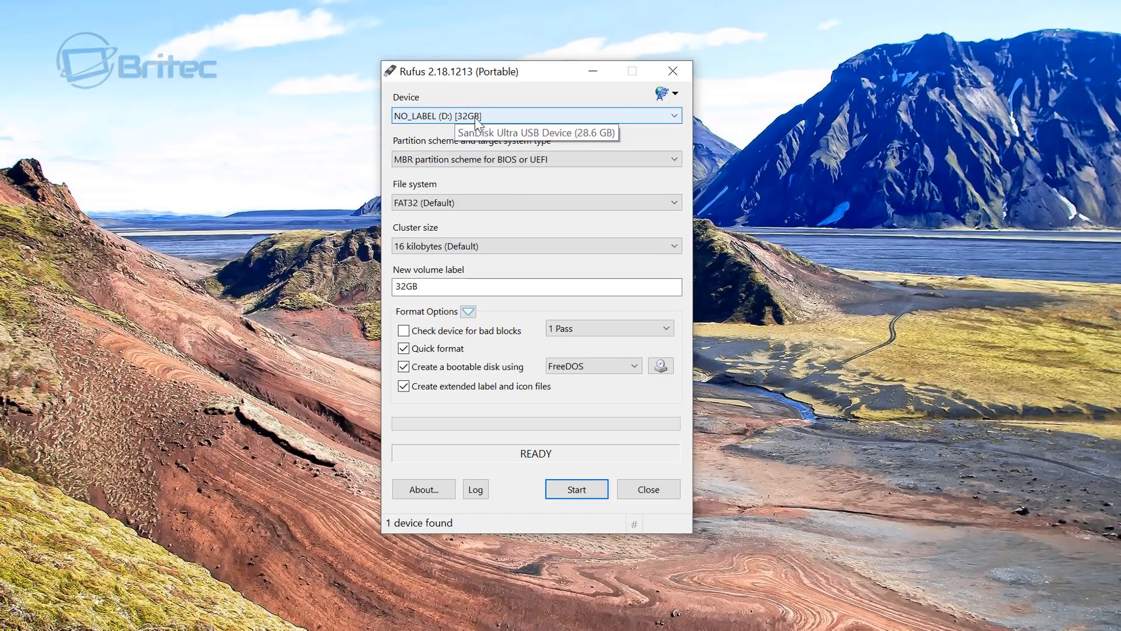
{"action": "mouse_move", "coordinate": [488, 120]}
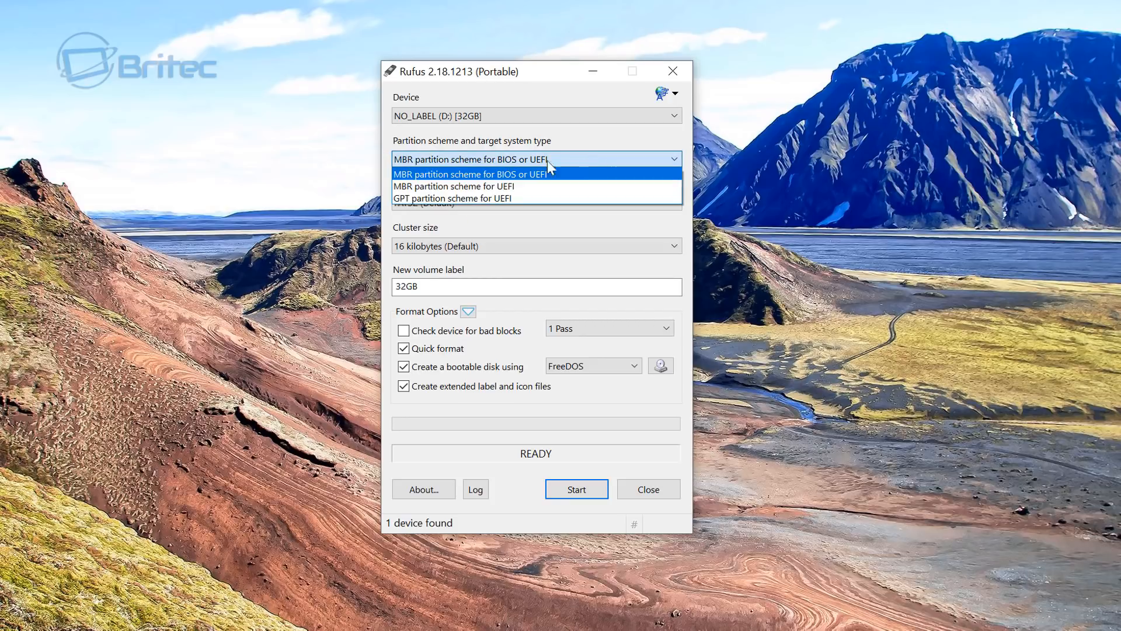
{"action": "mouse_move", "coordinate": [410, 182]}
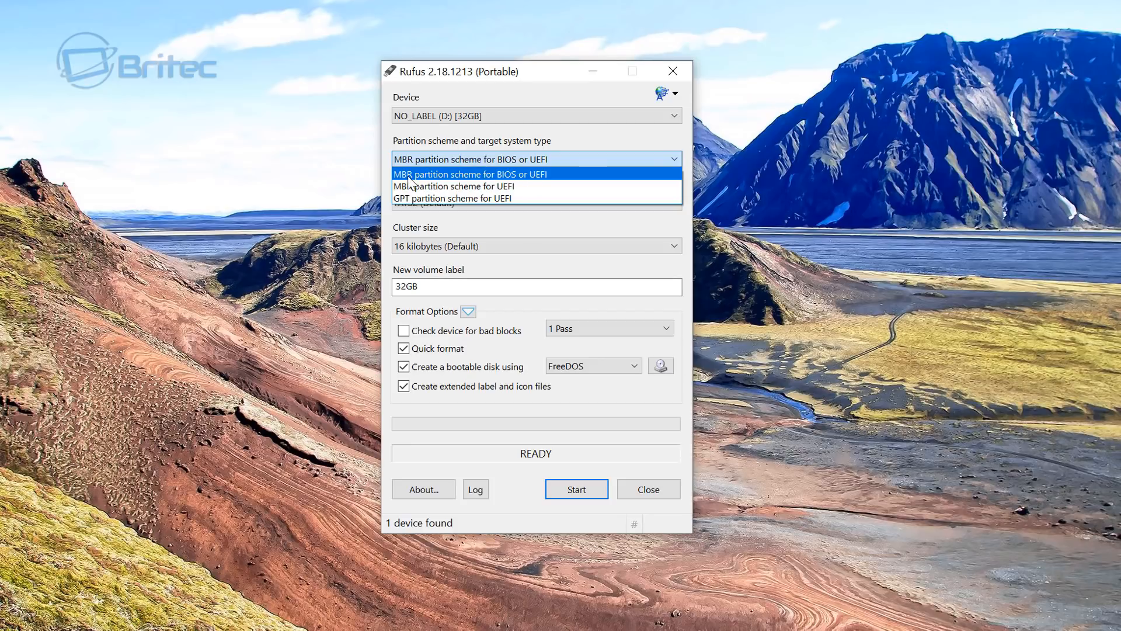
{"action": "mouse_move", "coordinate": [477, 182]}
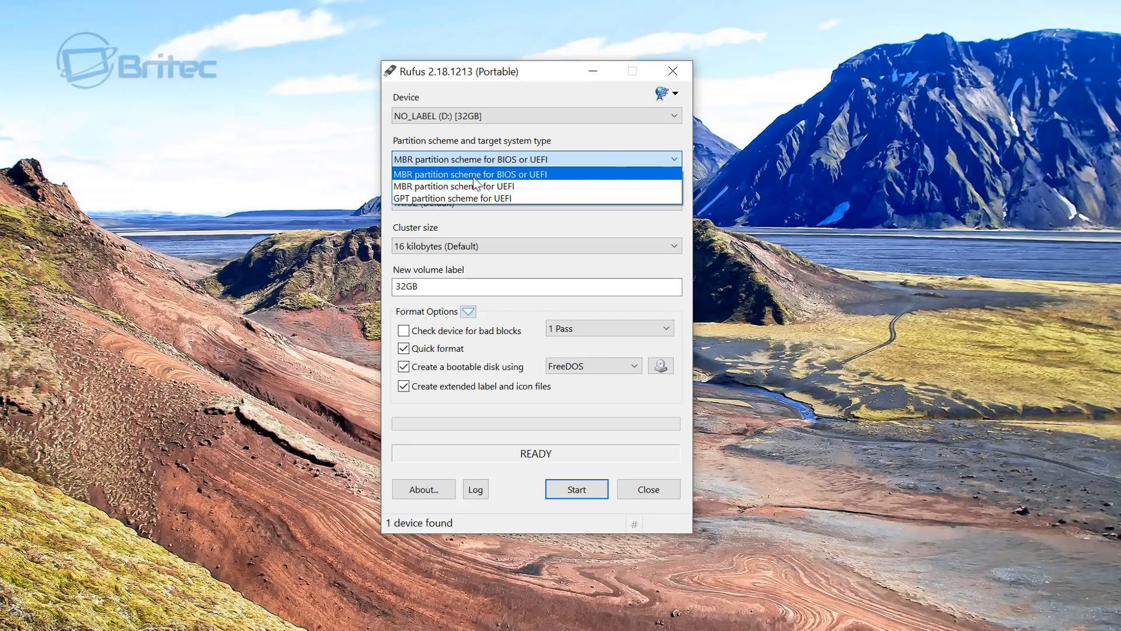
{"action": "mouse_move", "coordinate": [545, 185]}
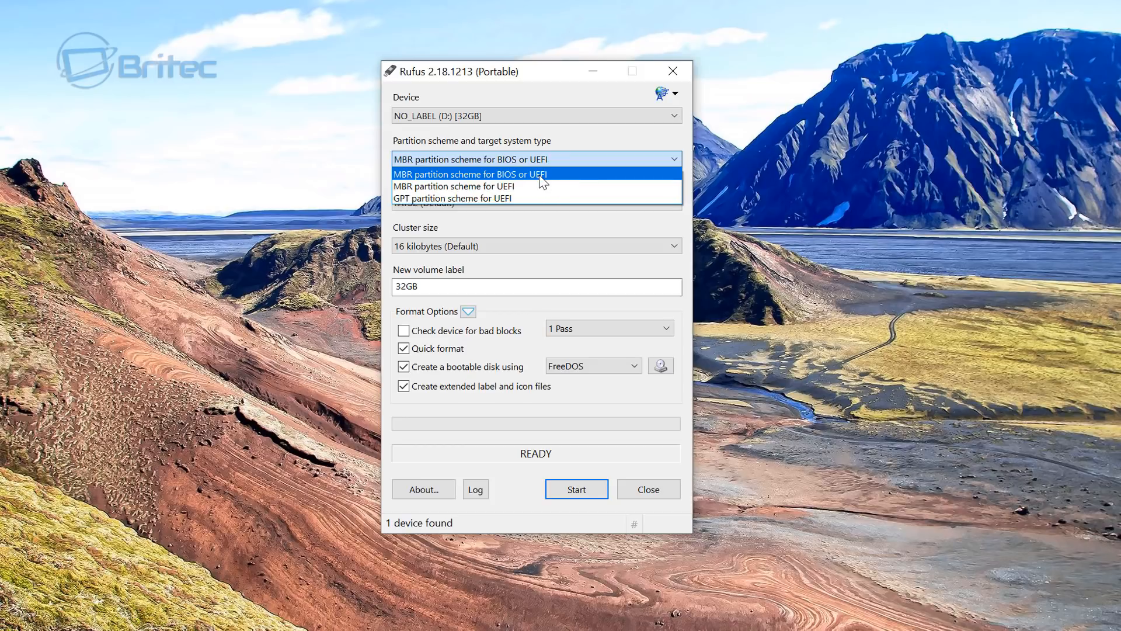
{"action": "left_click", "coordinate": [470, 174]}
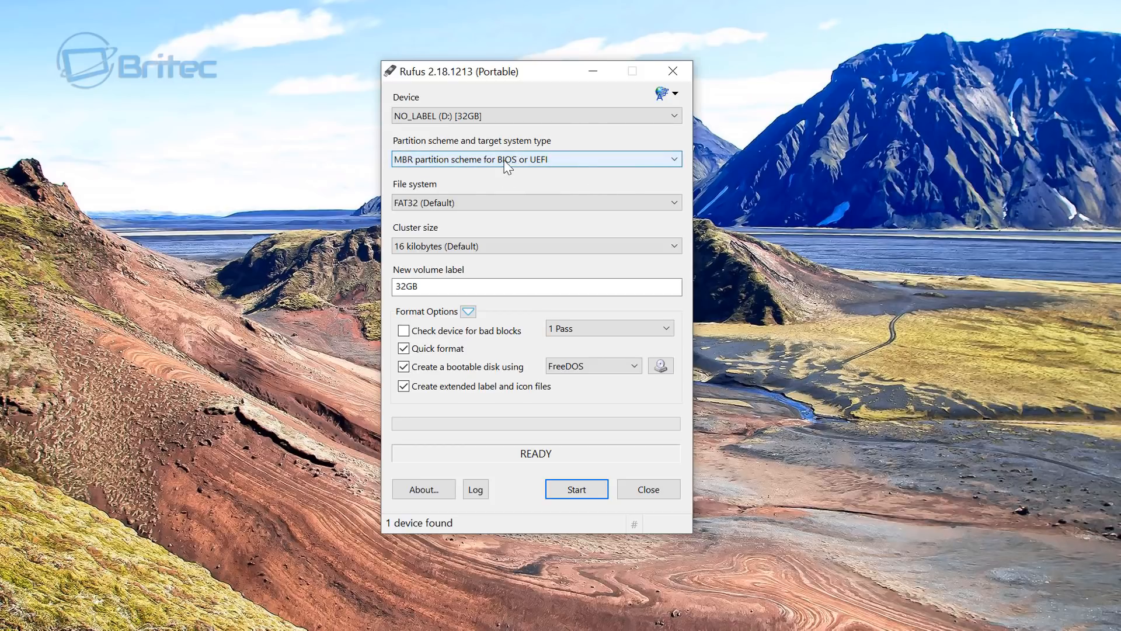
{"action": "mouse_move", "coordinate": [532, 159]}
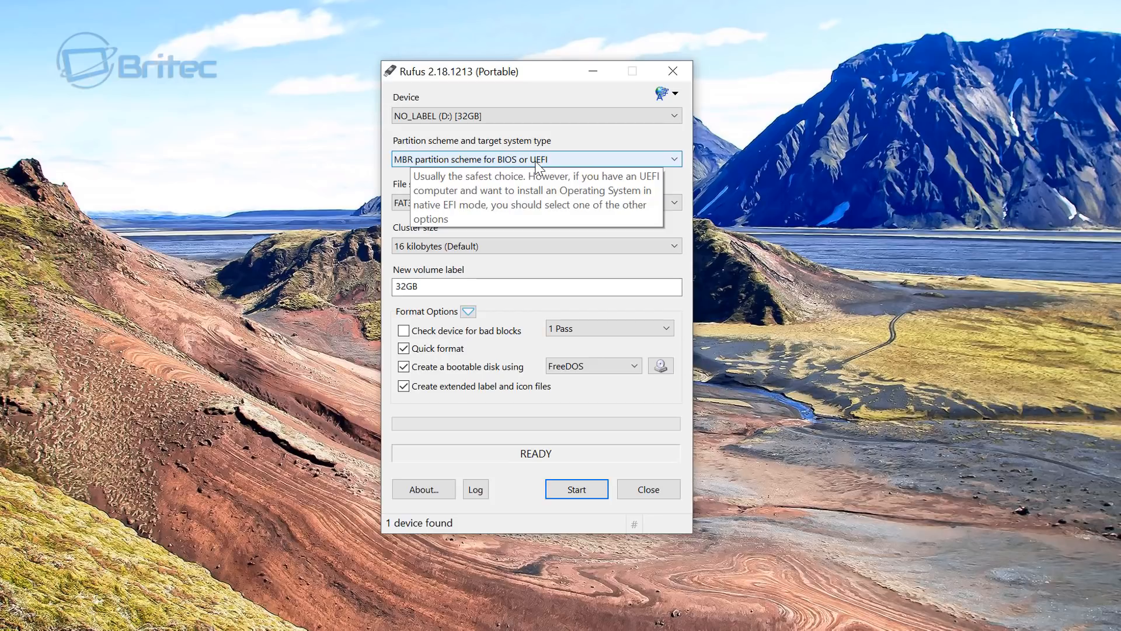
{"action": "mouse_move", "coordinate": [508, 180]}
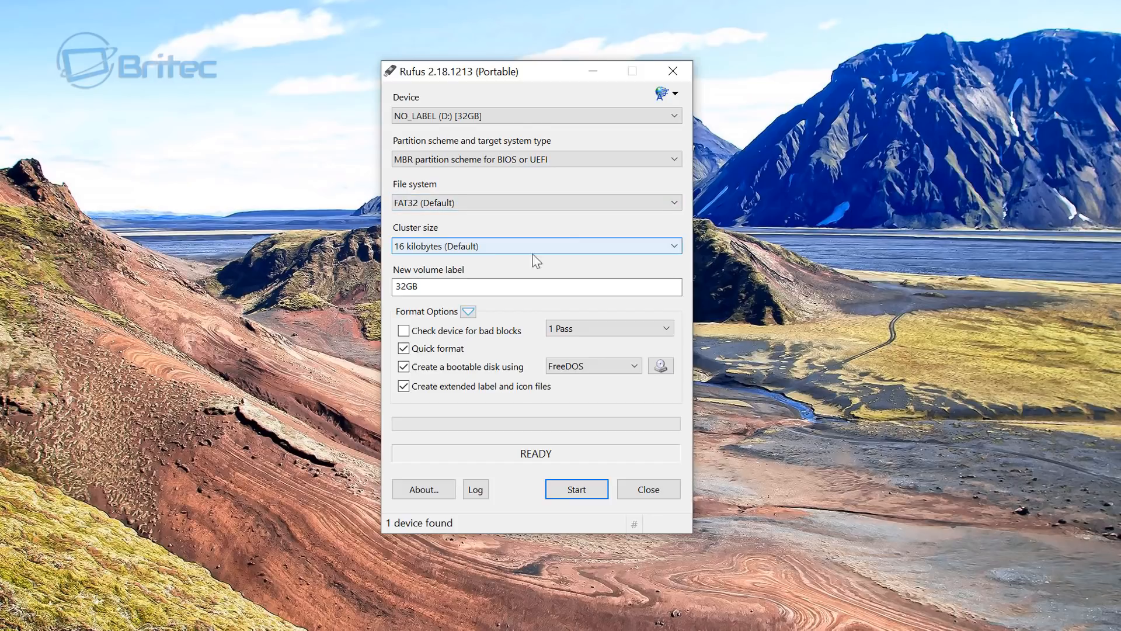
{"action": "mouse_move", "coordinate": [484, 243]}
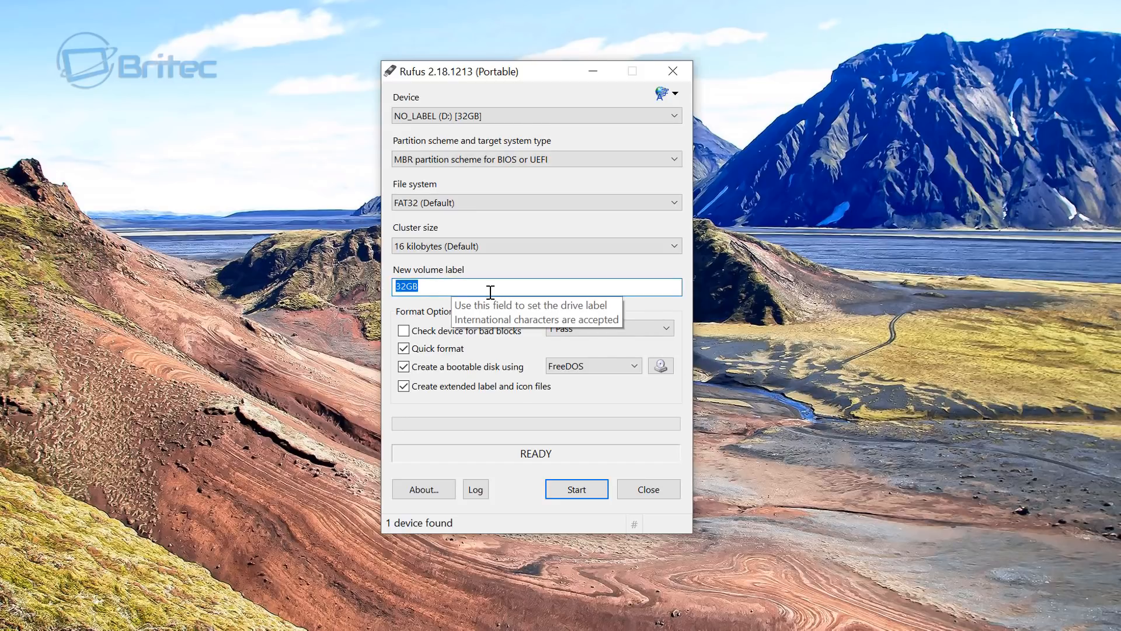
{"action": "mouse_move", "coordinate": [574, 288]}
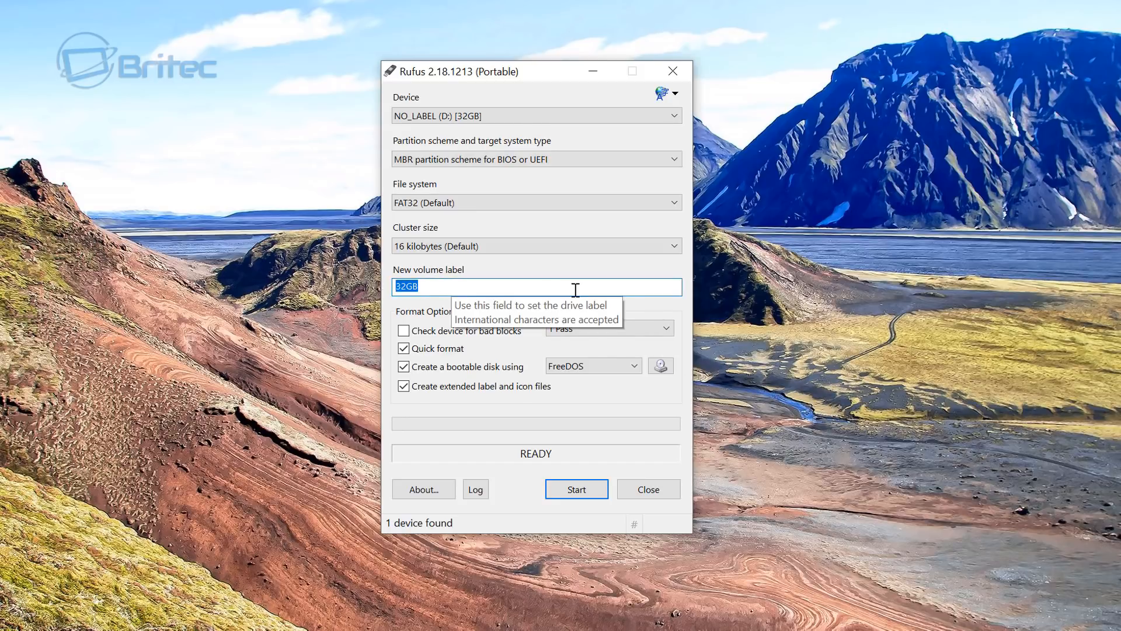
Step: Type 'Peppermint 8' as the new volume label in place of 32GB
{"action": "type", "text": "Peppermi"}
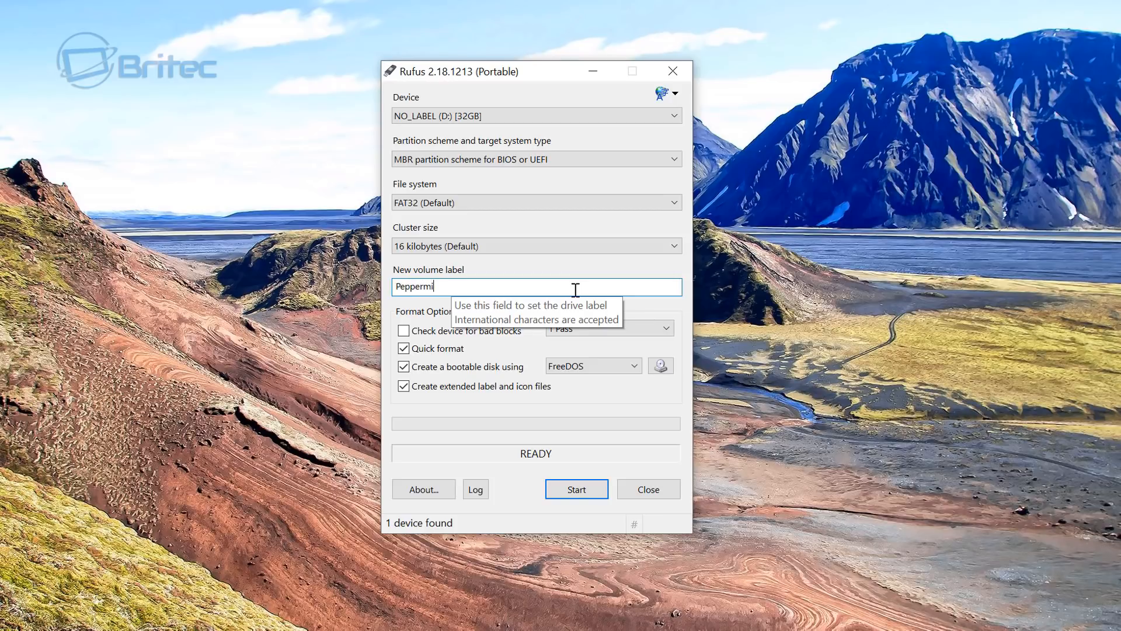
{"action": "type", "text": "nt"}
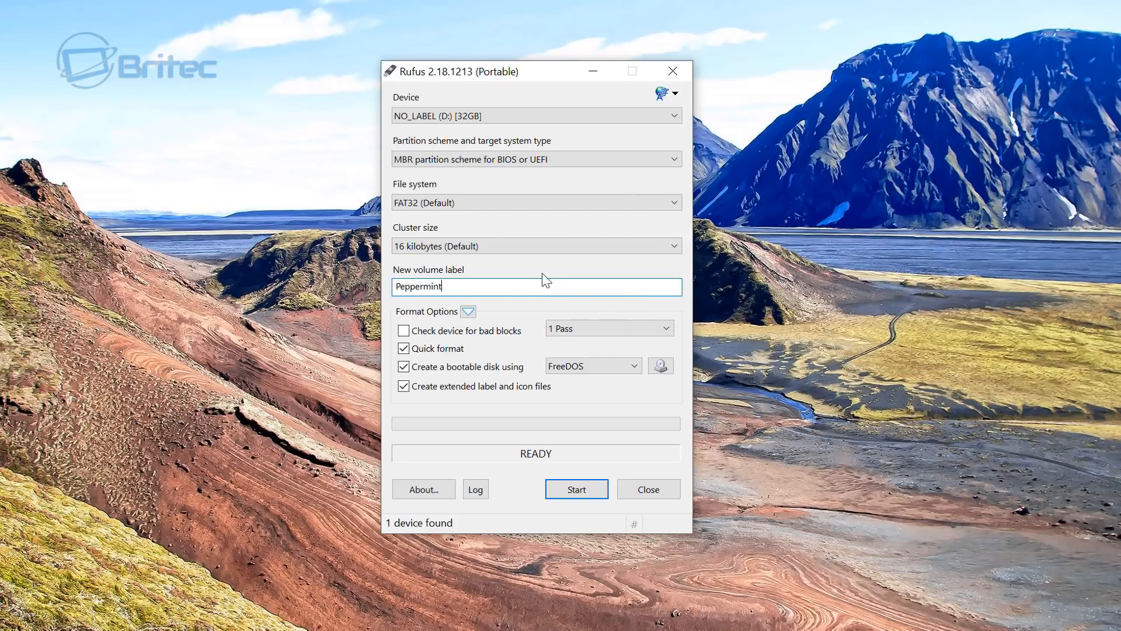
{"action": "type", "text": "8"}
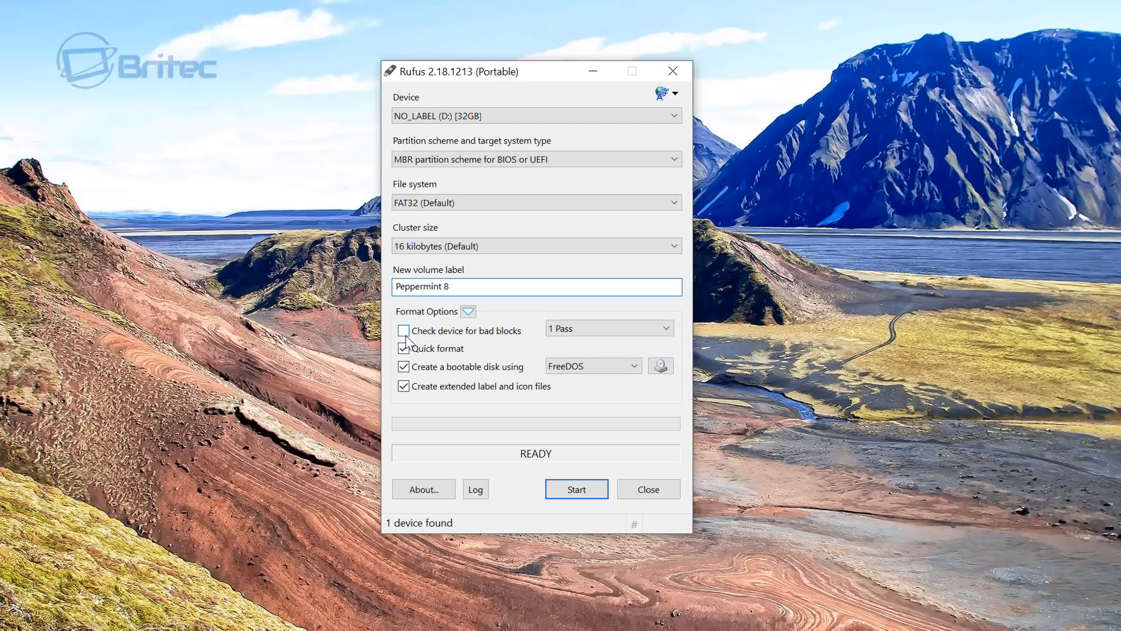
{"action": "mouse_move", "coordinate": [496, 341]}
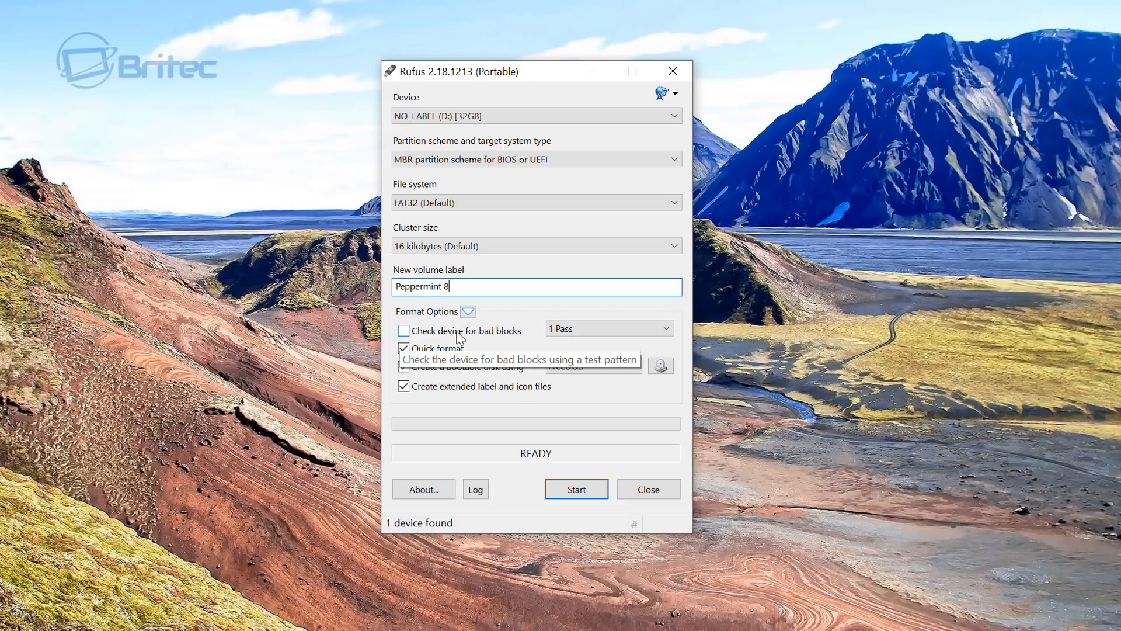
{"action": "mouse_move", "coordinate": [504, 337]}
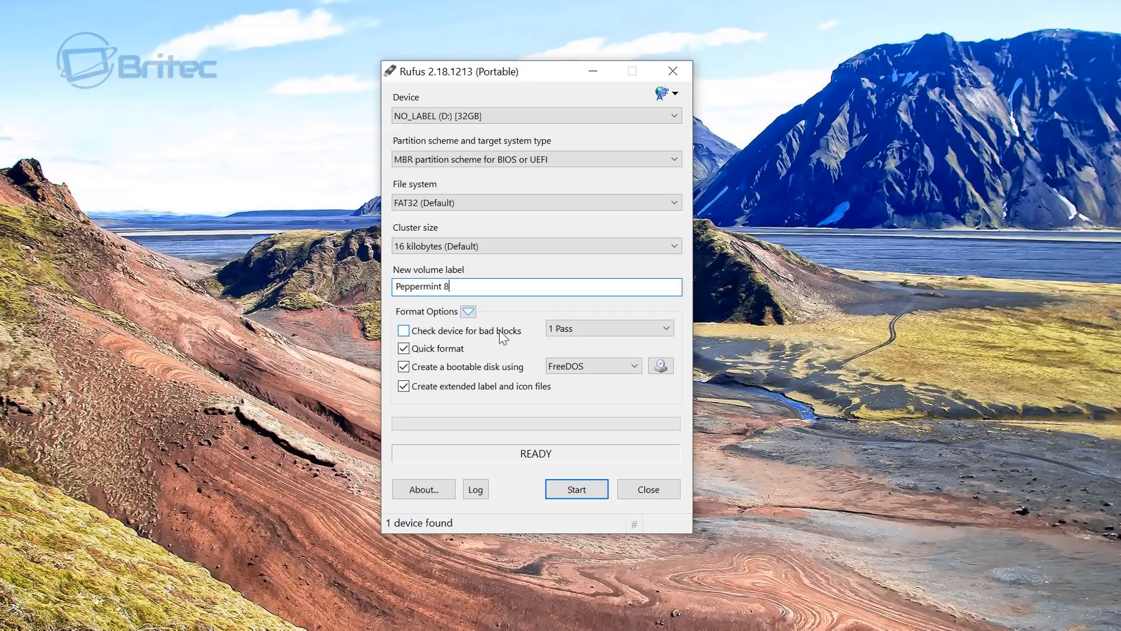
{"action": "mouse_move", "coordinate": [475, 331]}
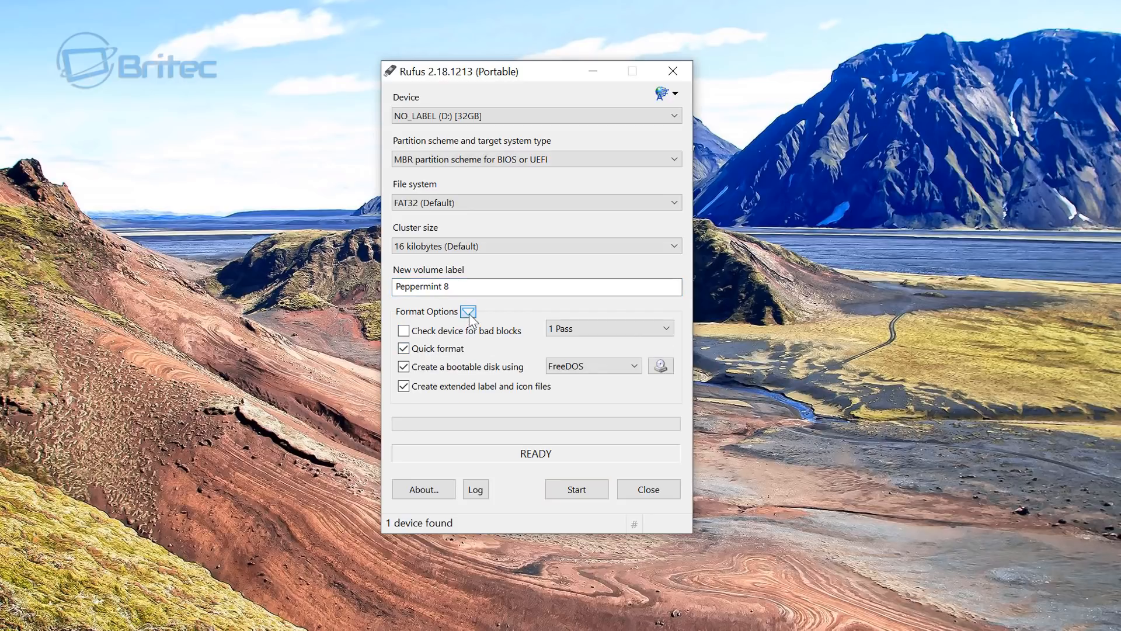
{"action": "left_click", "coordinate": [468, 312]}
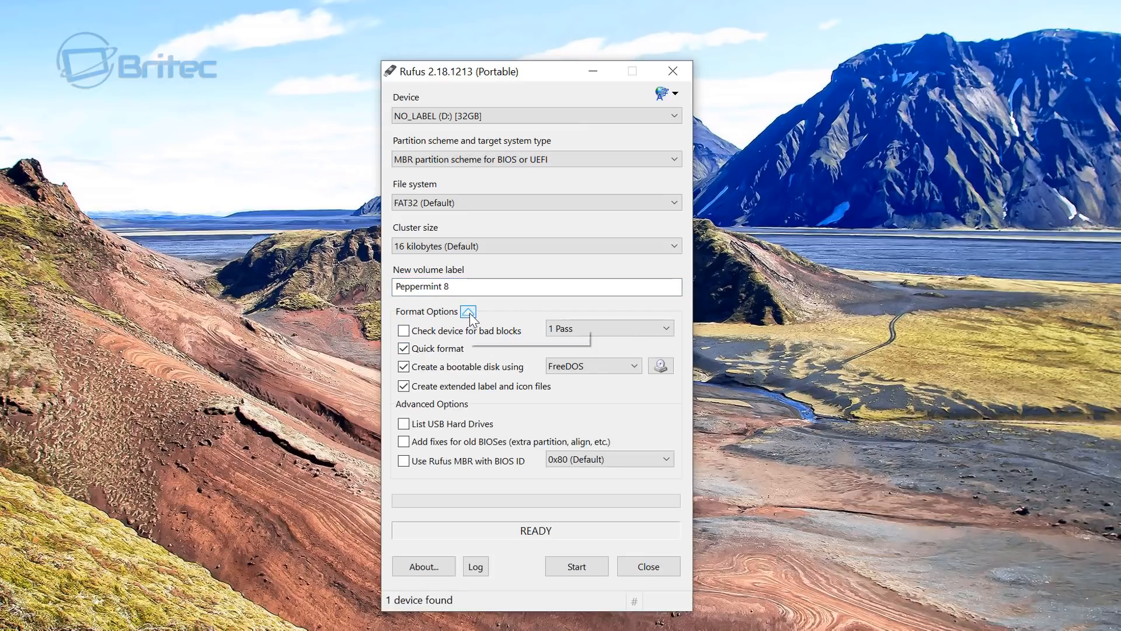
{"action": "mouse_move", "coordinate": [468, 311]}
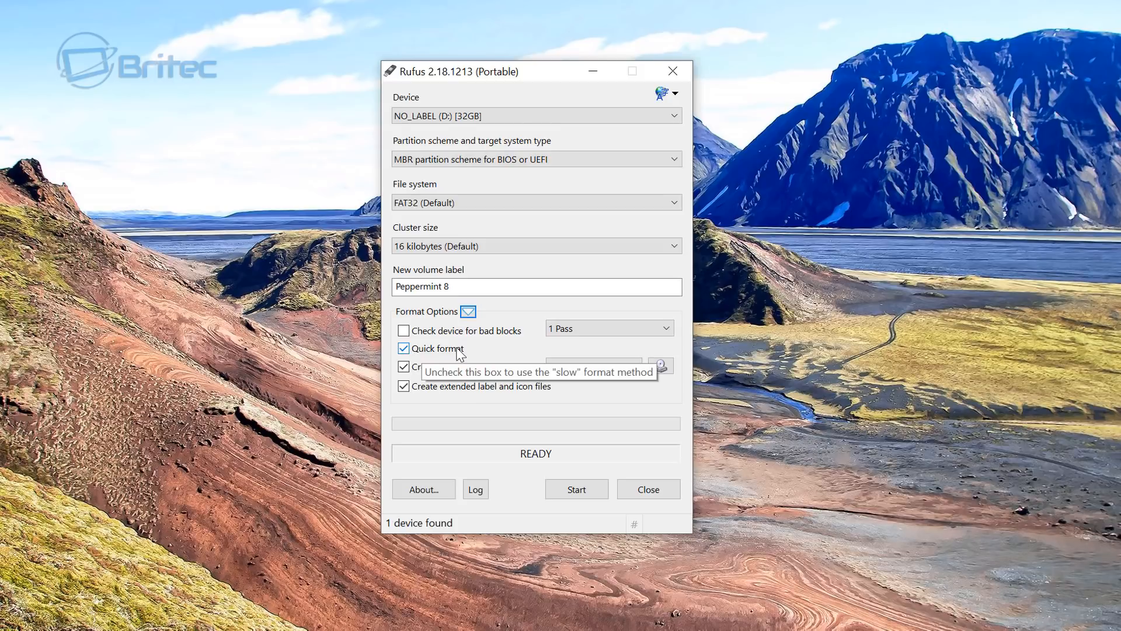
{"action": "mouse_move", "coordinate": [464, 366]}
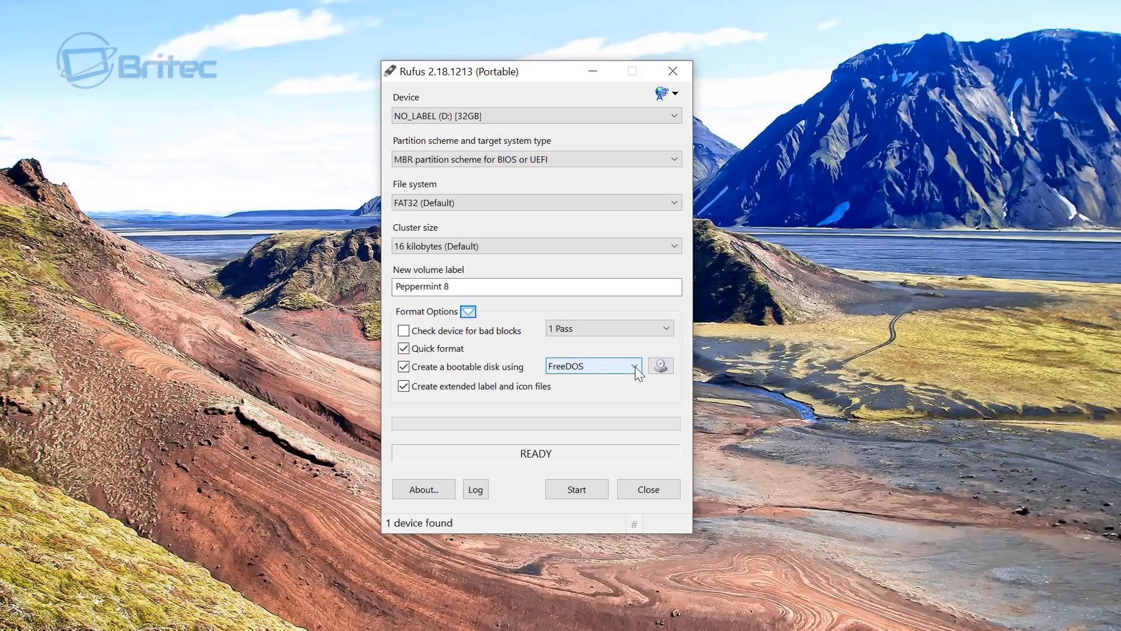
Step: Choose ISO Image as the bootable type and load Peppermint-8-20170527-amd64.iso
{"action": "left_click", "coordinate": [632, 365]}
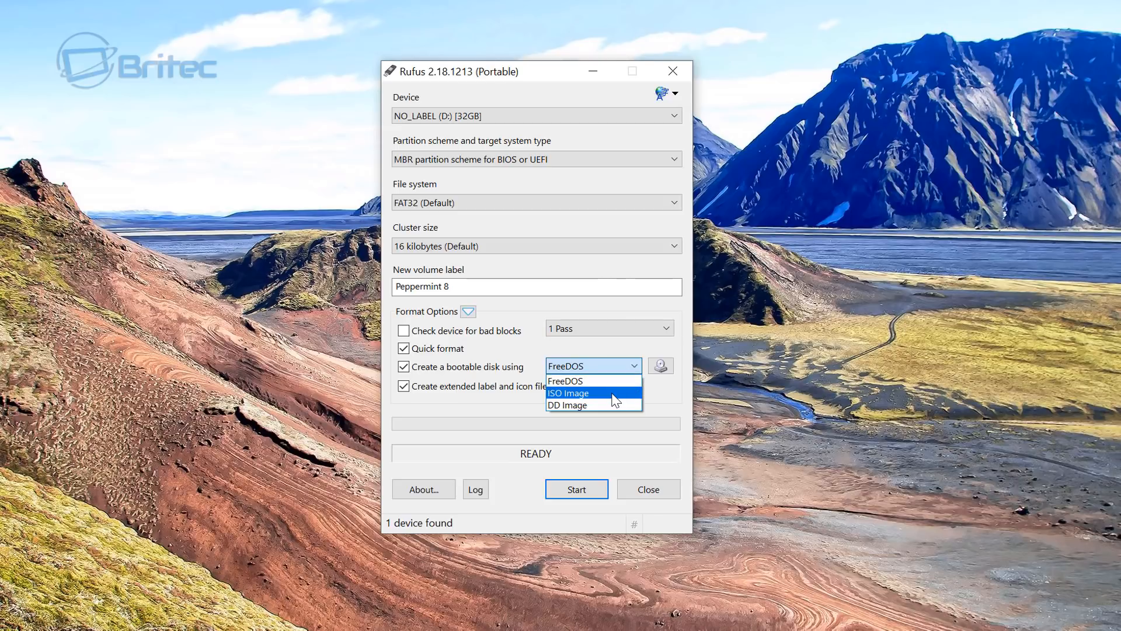
{"action": "left_click", "coordinate": [568, 392]}
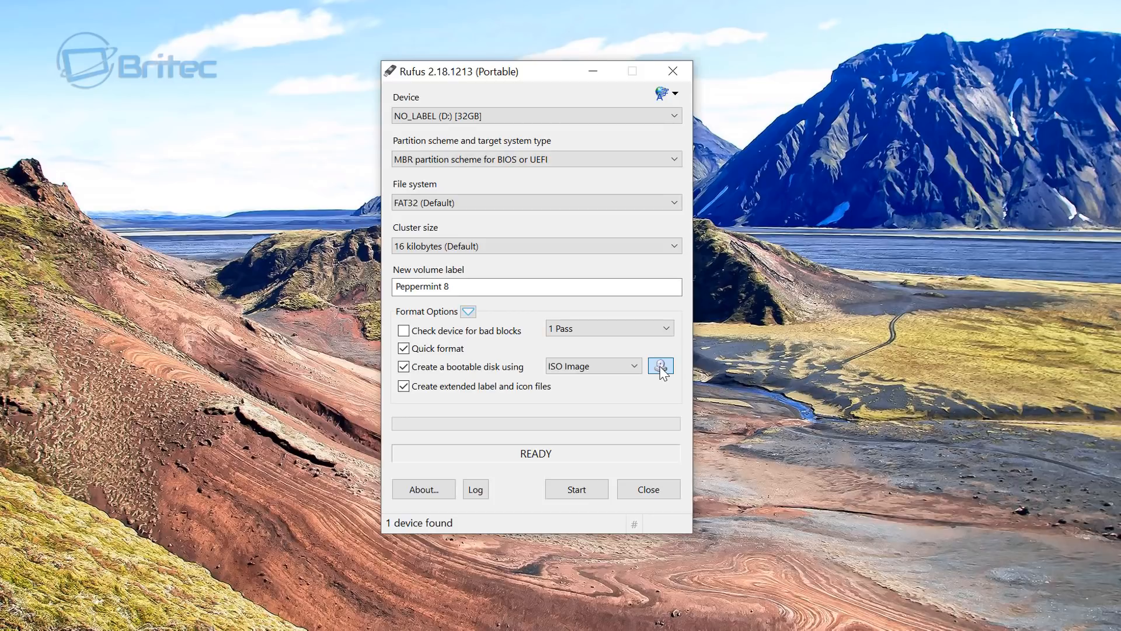
{"action": "left_click", "coordinate": [659, 365]}
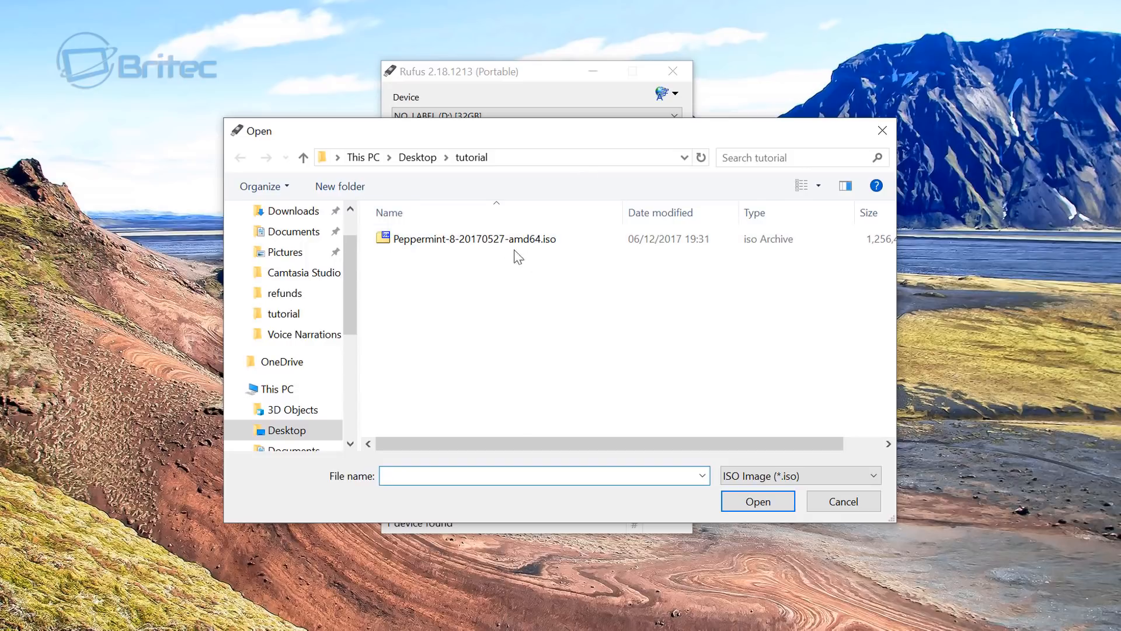
{"action": "left_click", "coordinate": [474, 238]}
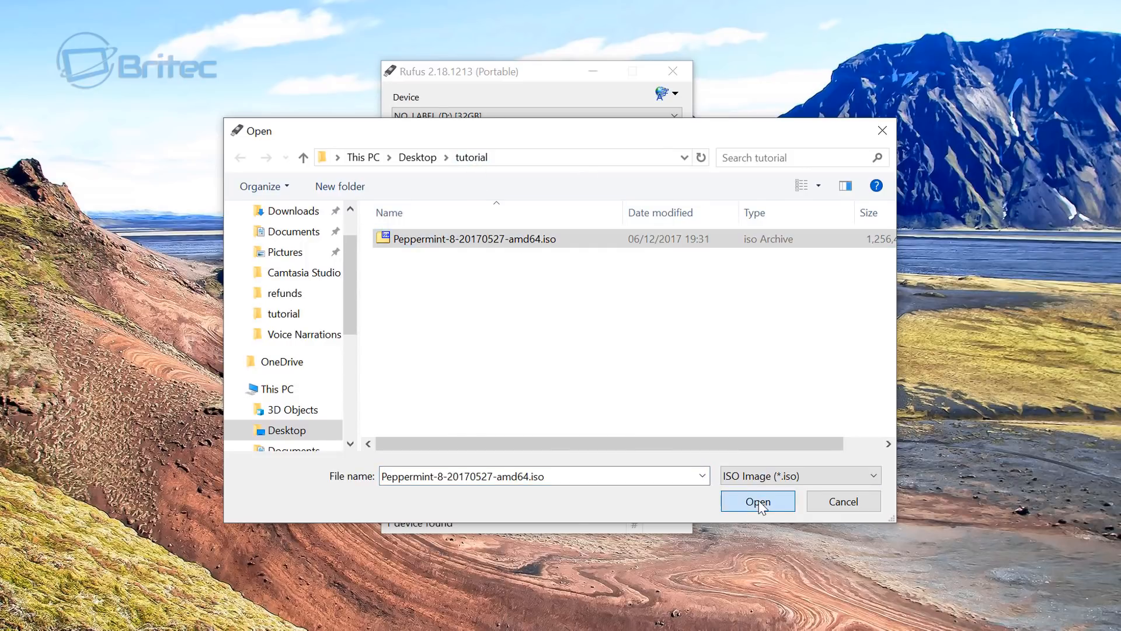
{"action": "left_click", "coordinate": [757, 500]}
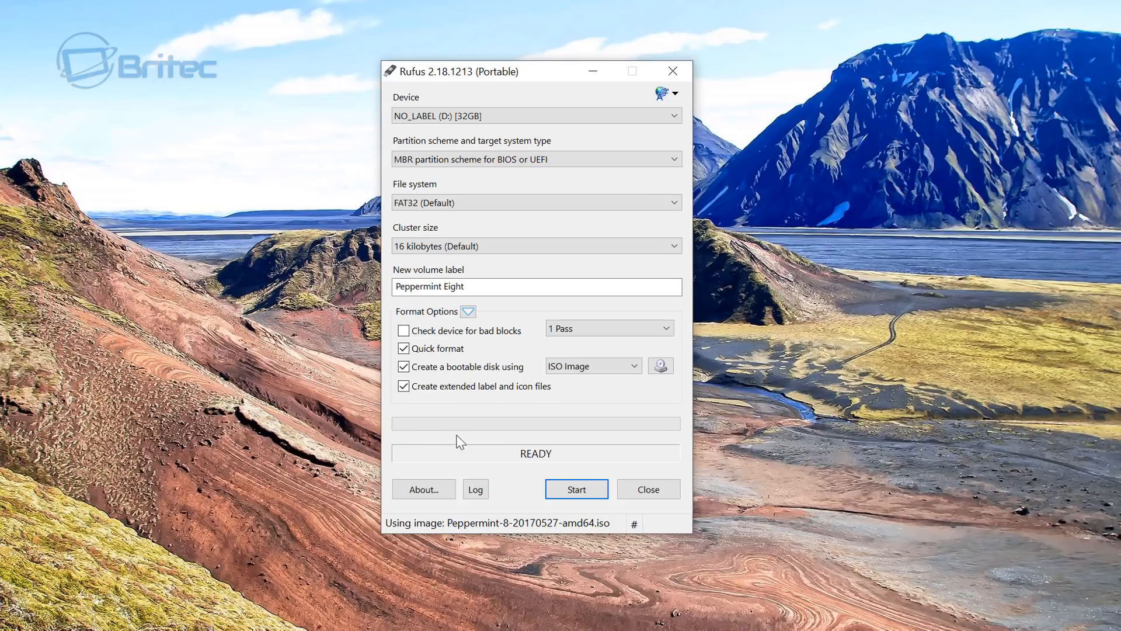
{"action": "mouse_move", "coordinate": [446, 416]}
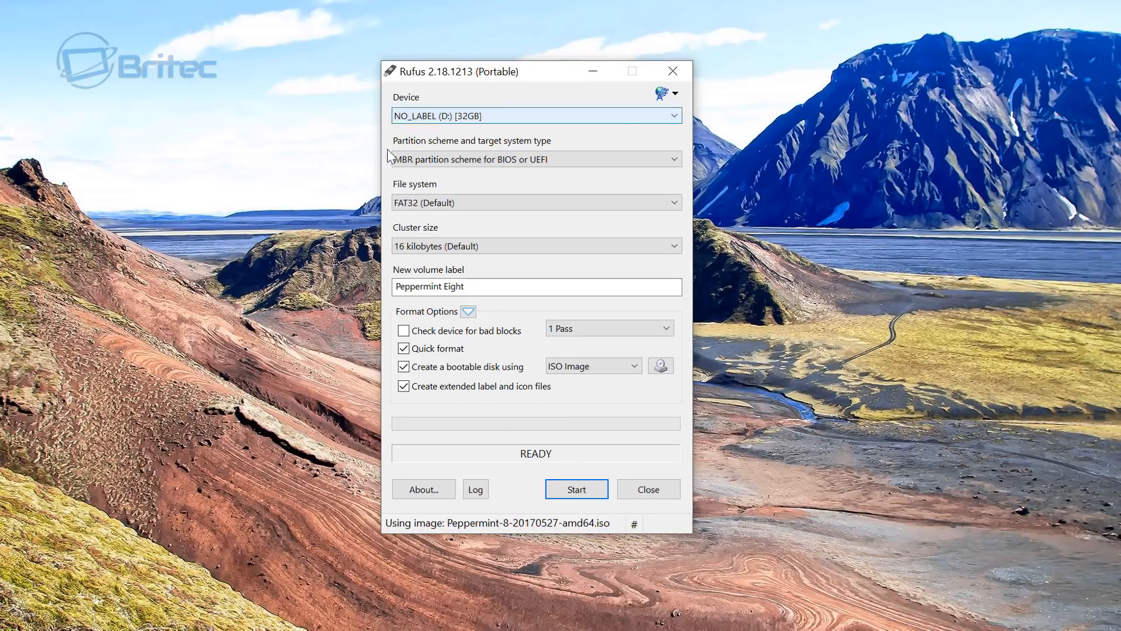
{"action": "mouse_move", "coordinate": [576, 489]}
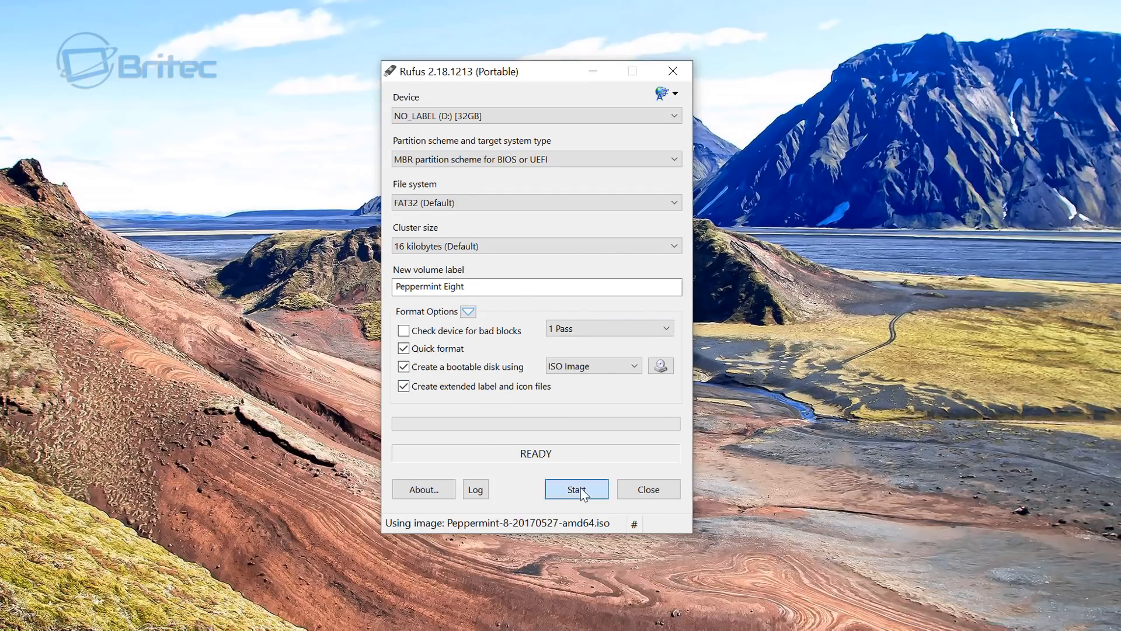
Step: Start the write, accept 'Write in ISO Image mode', and confirm the data-loss warning
{"action": "left_click", "coordinate": [576, 489]}
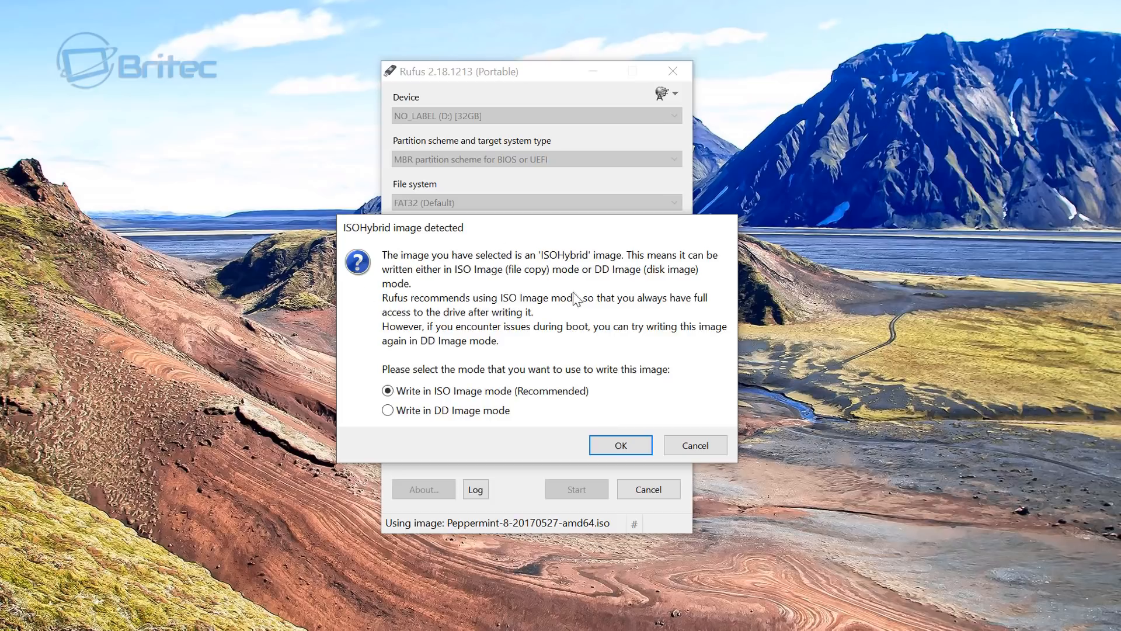
{"action": "mouse_move", "coordinate": [493, 299]}
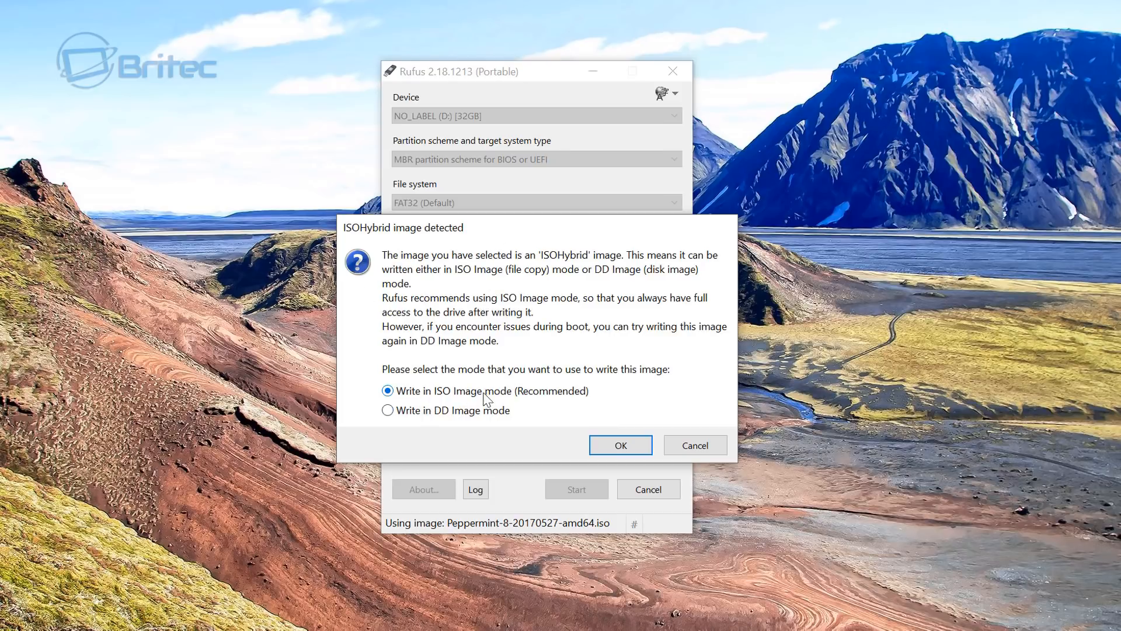
{"action": "mouse_move", "coordinate": [557, 401]}
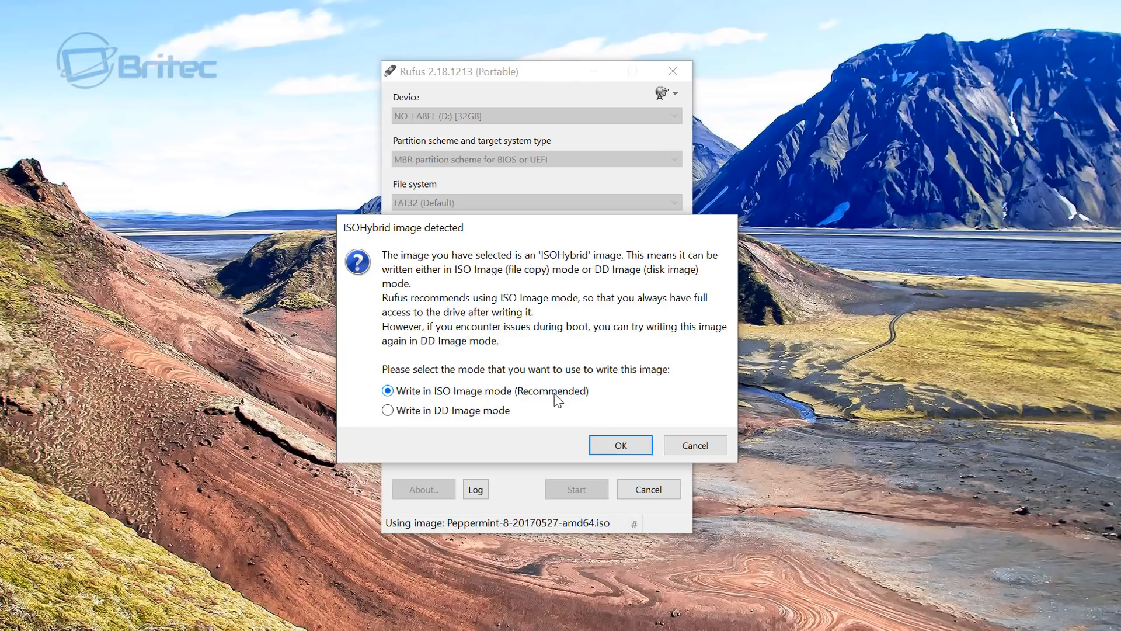
{"action": "mouse_move", "coordinate": [620, 444]}
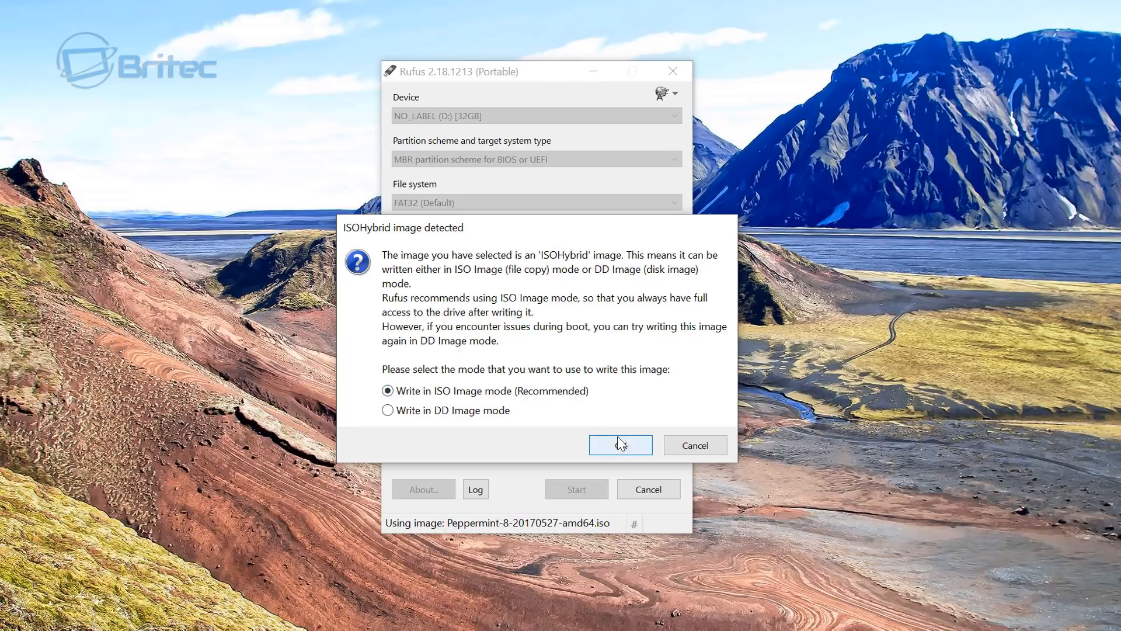
{"action": "left_click", "coordinate": [620, 443]}
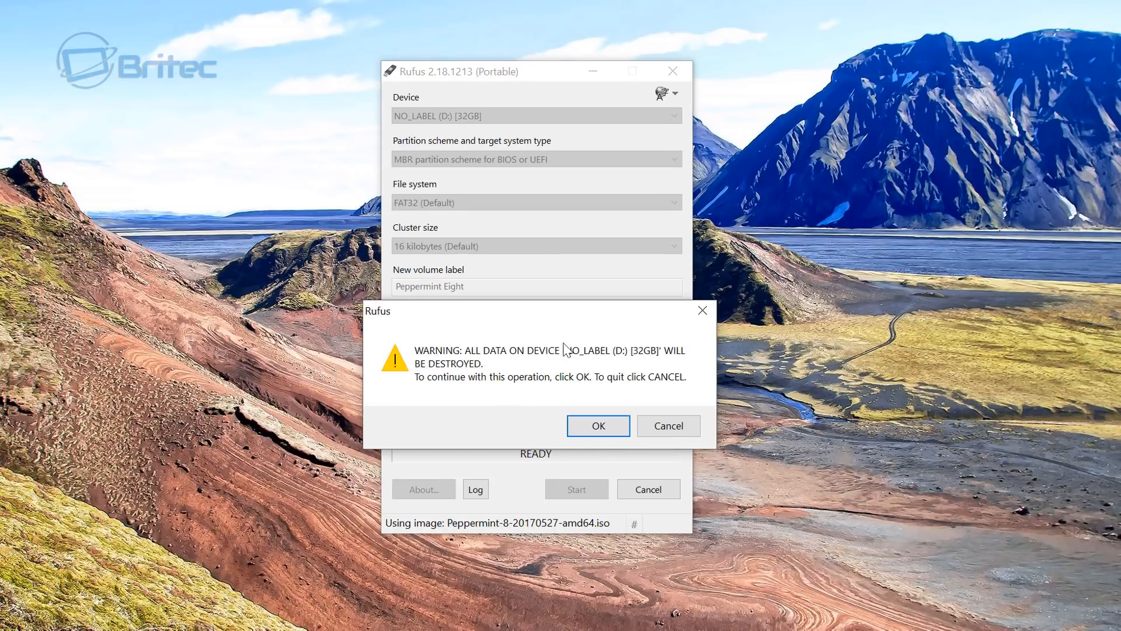
{"action": "mouse_move", "coordinate": [456, 361]}
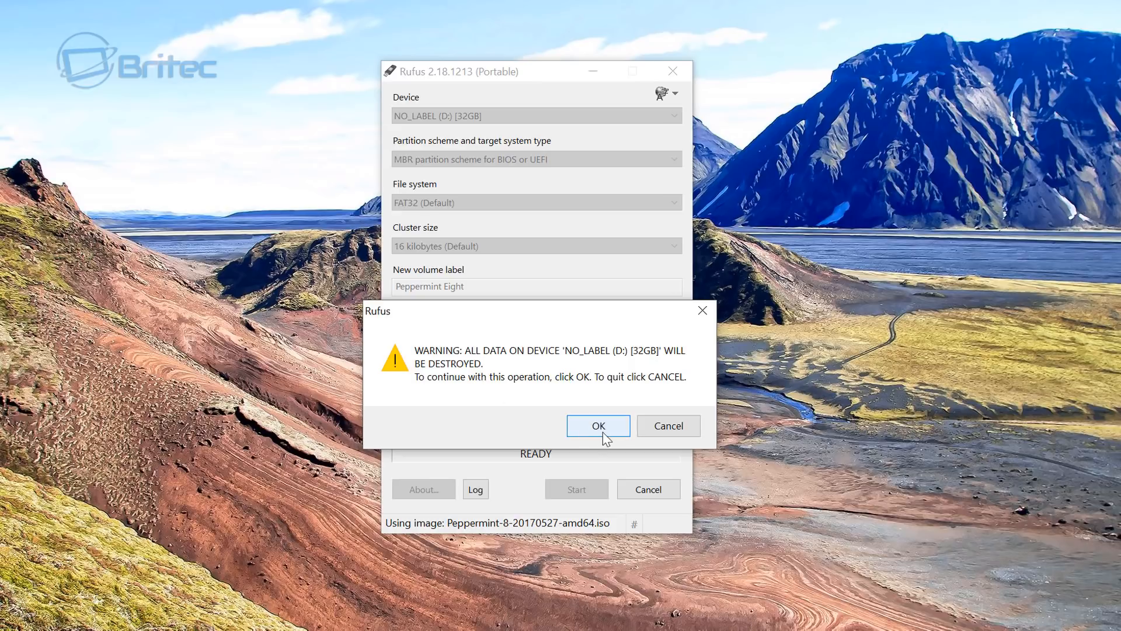
{"action": "mouse_move", "coordinate": [571, 404]}
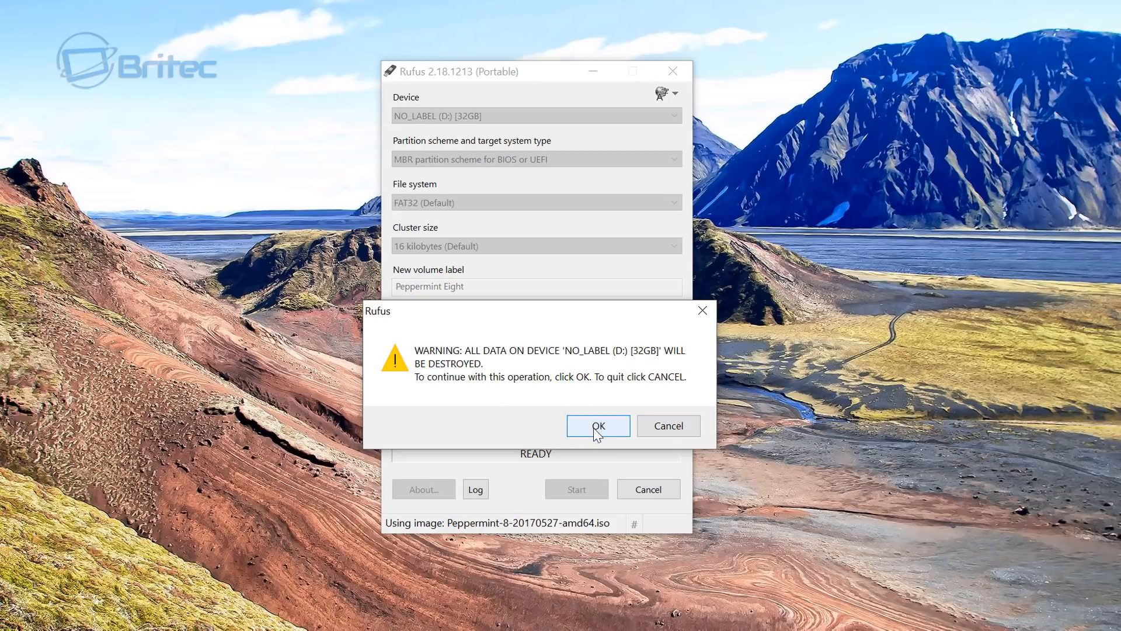
{"action": "left_click", "coordinate": [597, 426]}
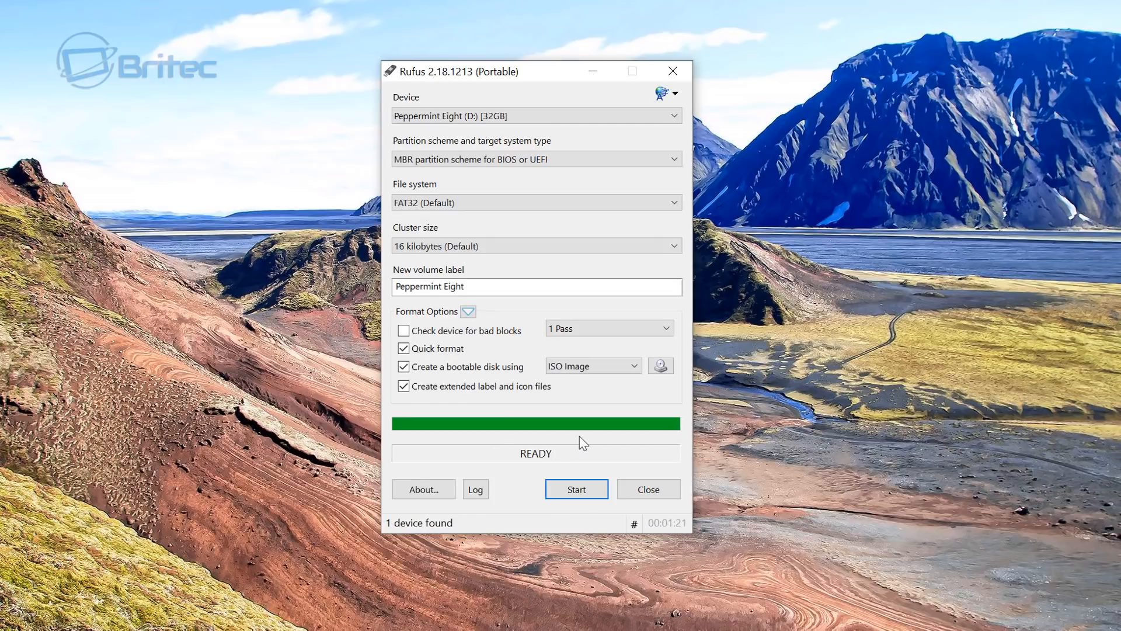
{"action": "mouse_move", "coordinate": [539, 452]}
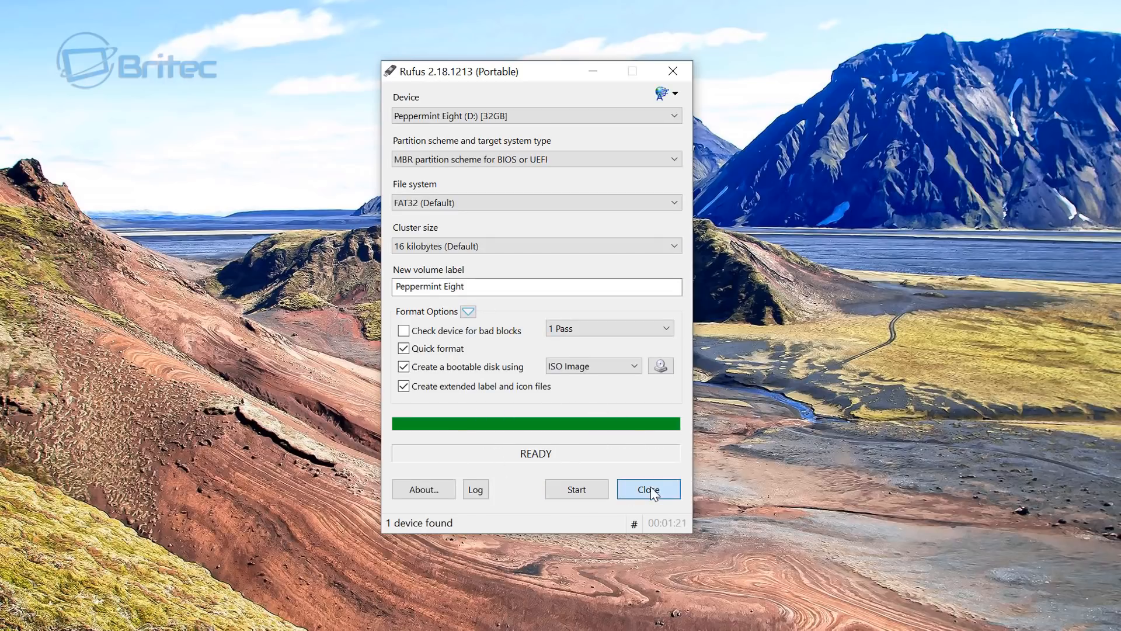
Step: Close Rufus once the progress bar shows READY
{"action": "left_click", "coordinate": [647, 489]}
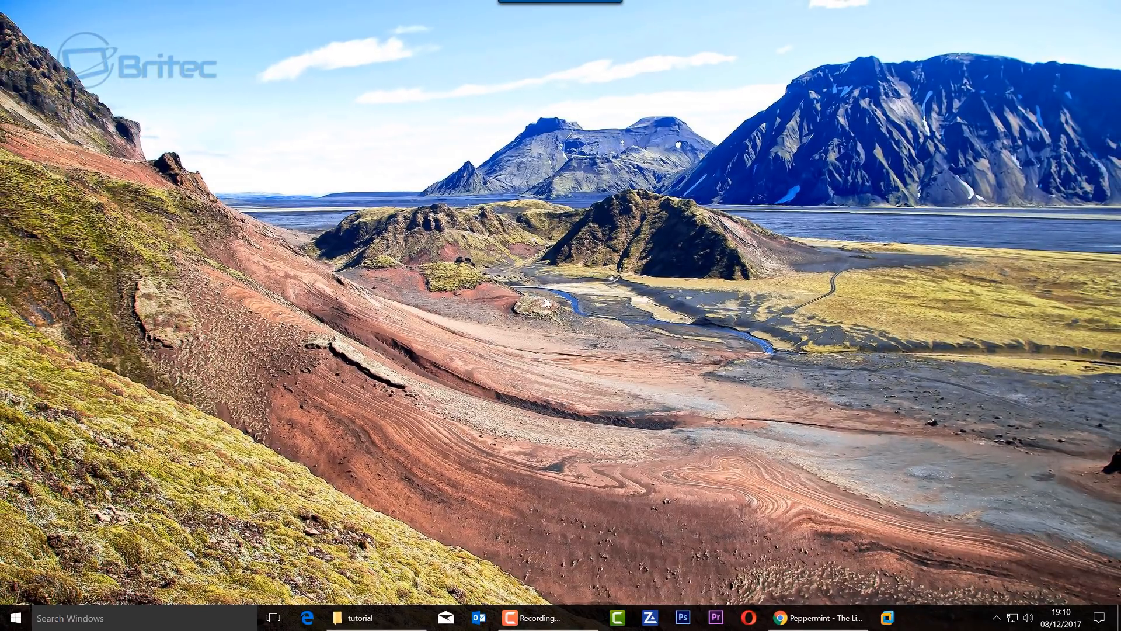
{"action": "mouse_move", "coordinate": [564, 284]}
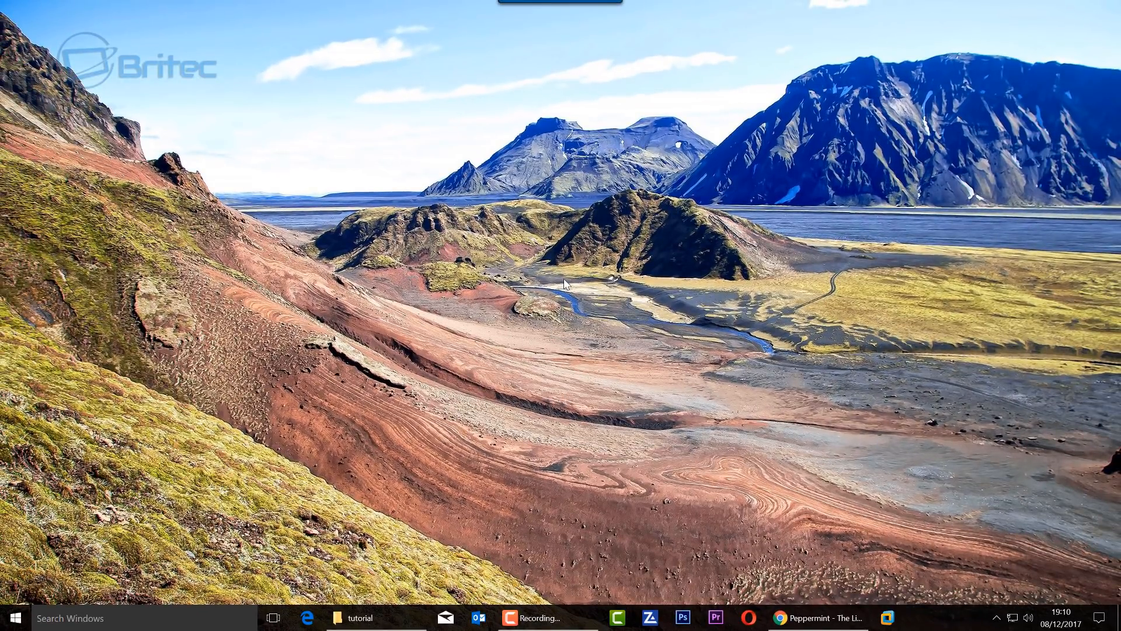